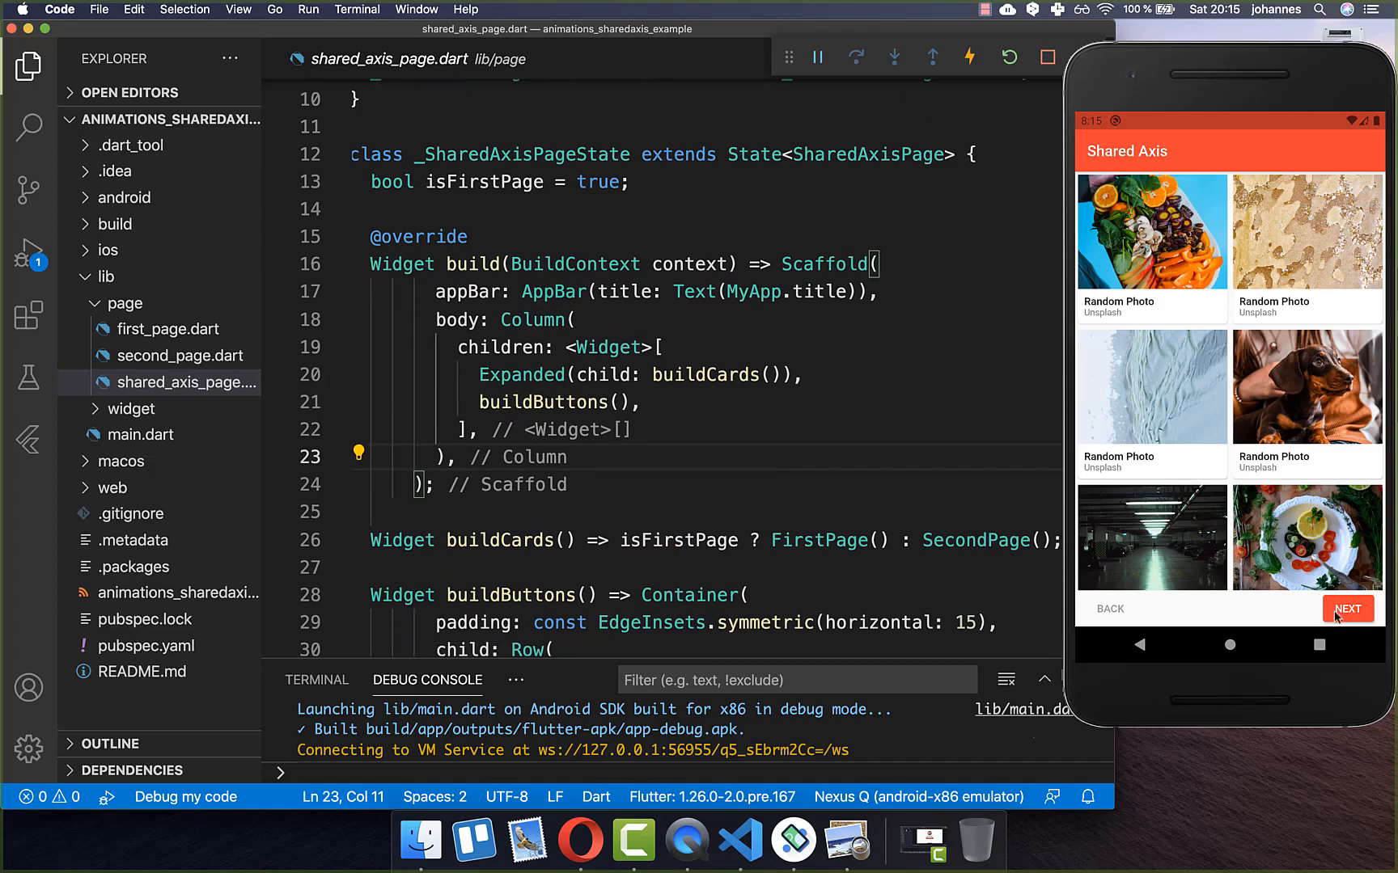
# - Toggle the demo with NEXT, BACK, NEXT, ending on the second page of cards
pyautogui.click(1347, 609)
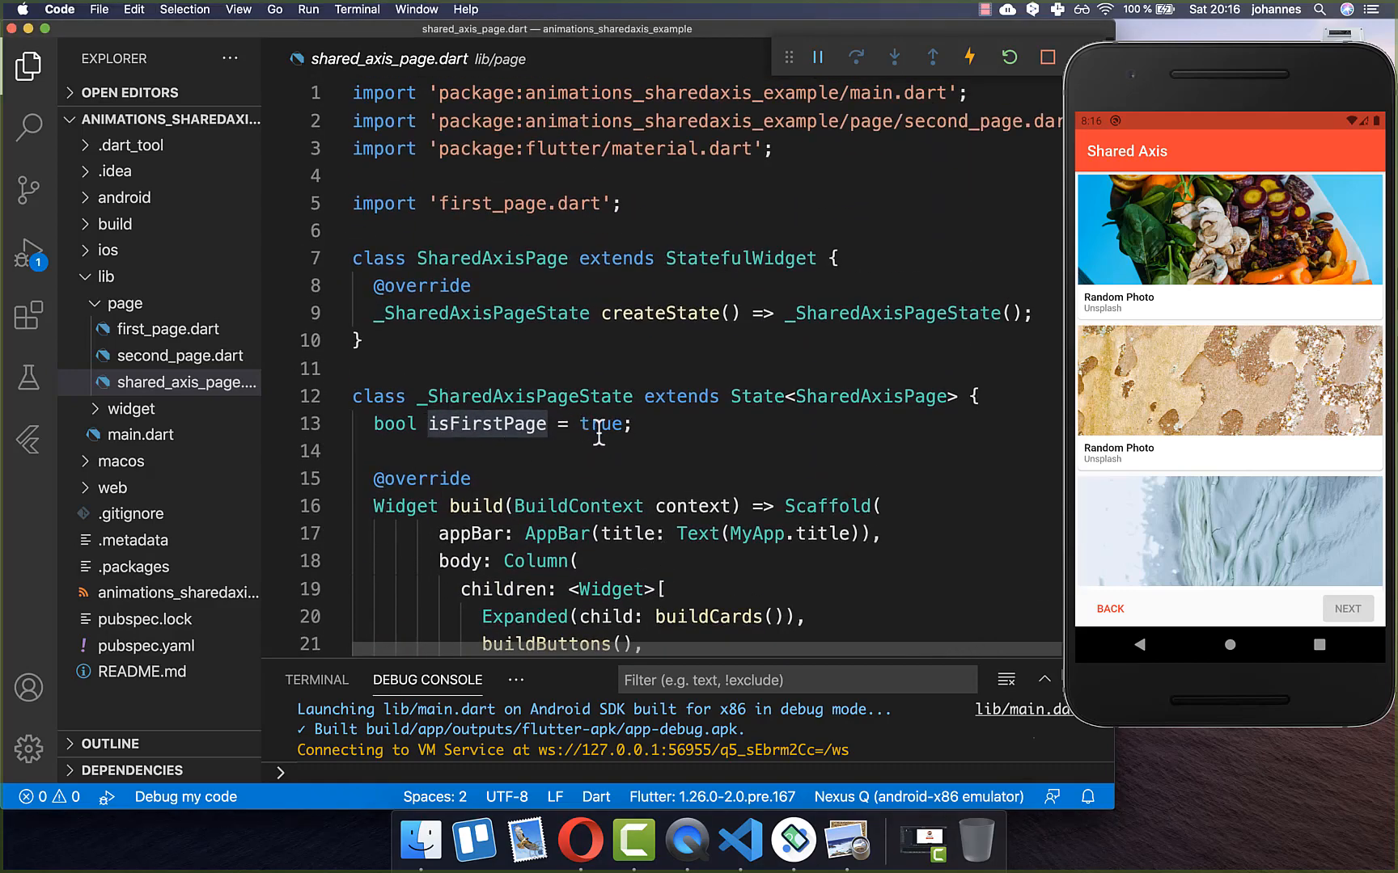
pyautogui.scroll(-3)
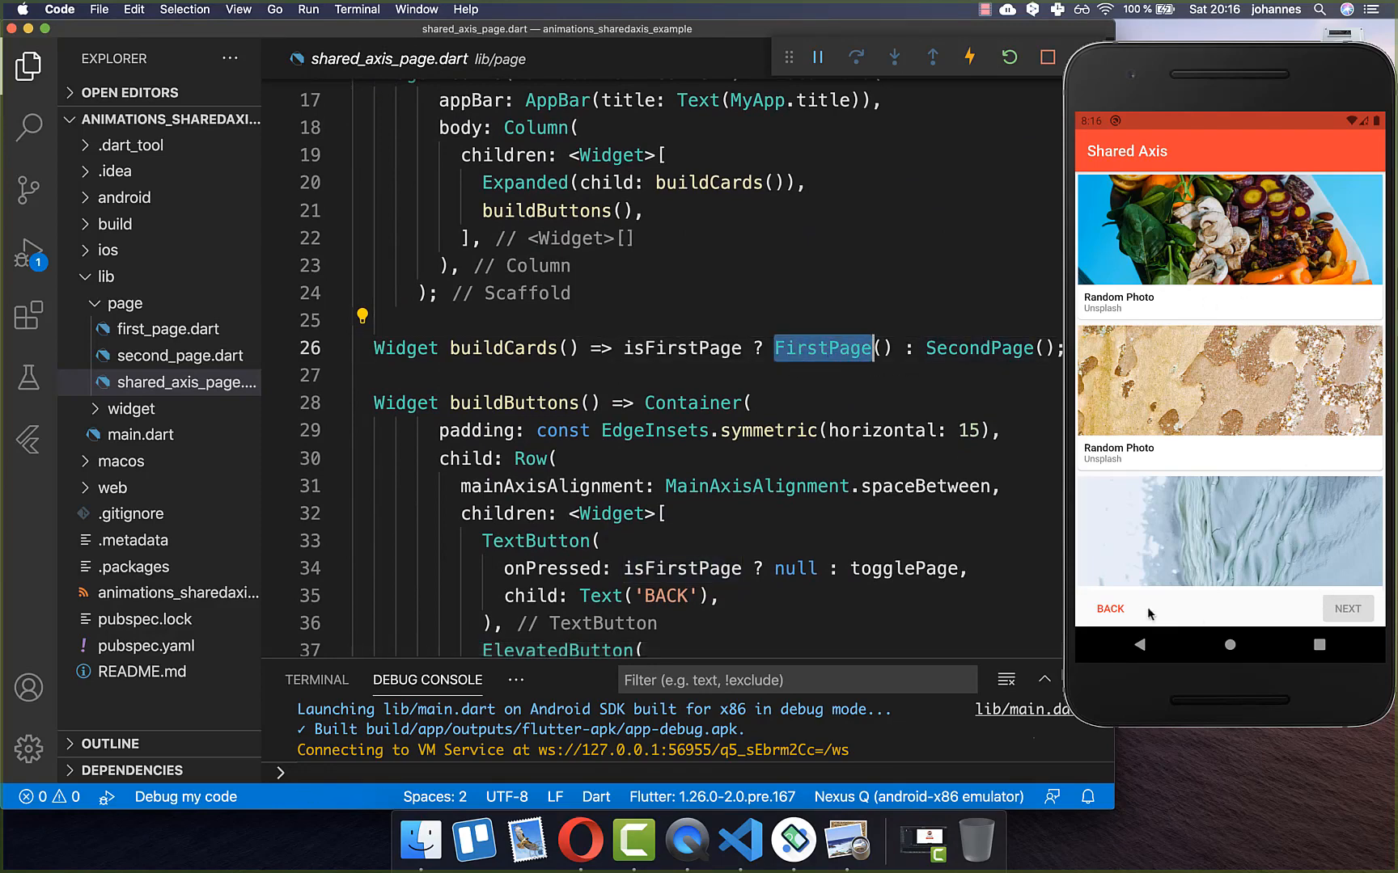
pyautogui.click(1349, 609)
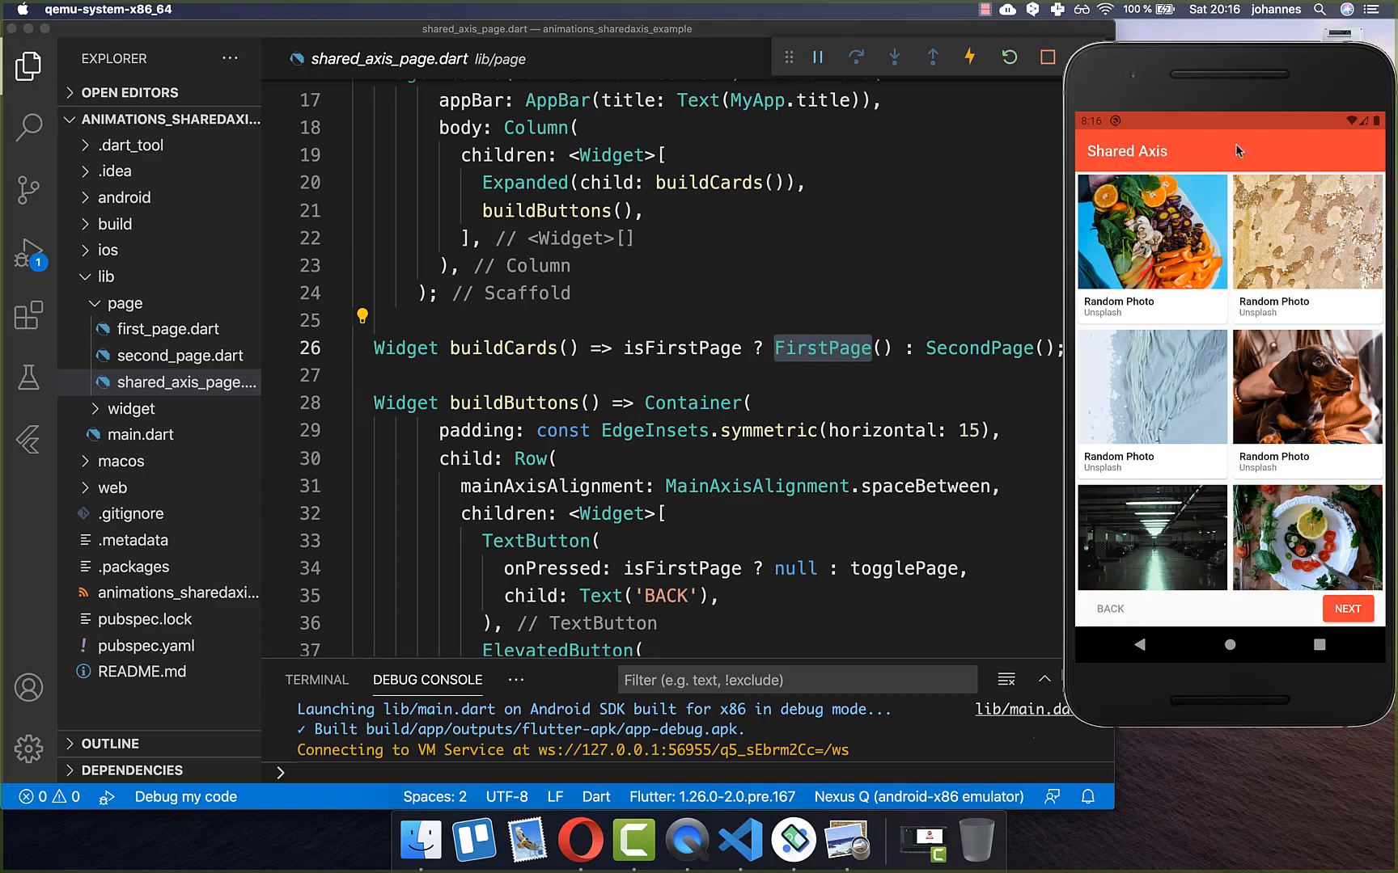
pyautogui.moveTo(1247, 479)
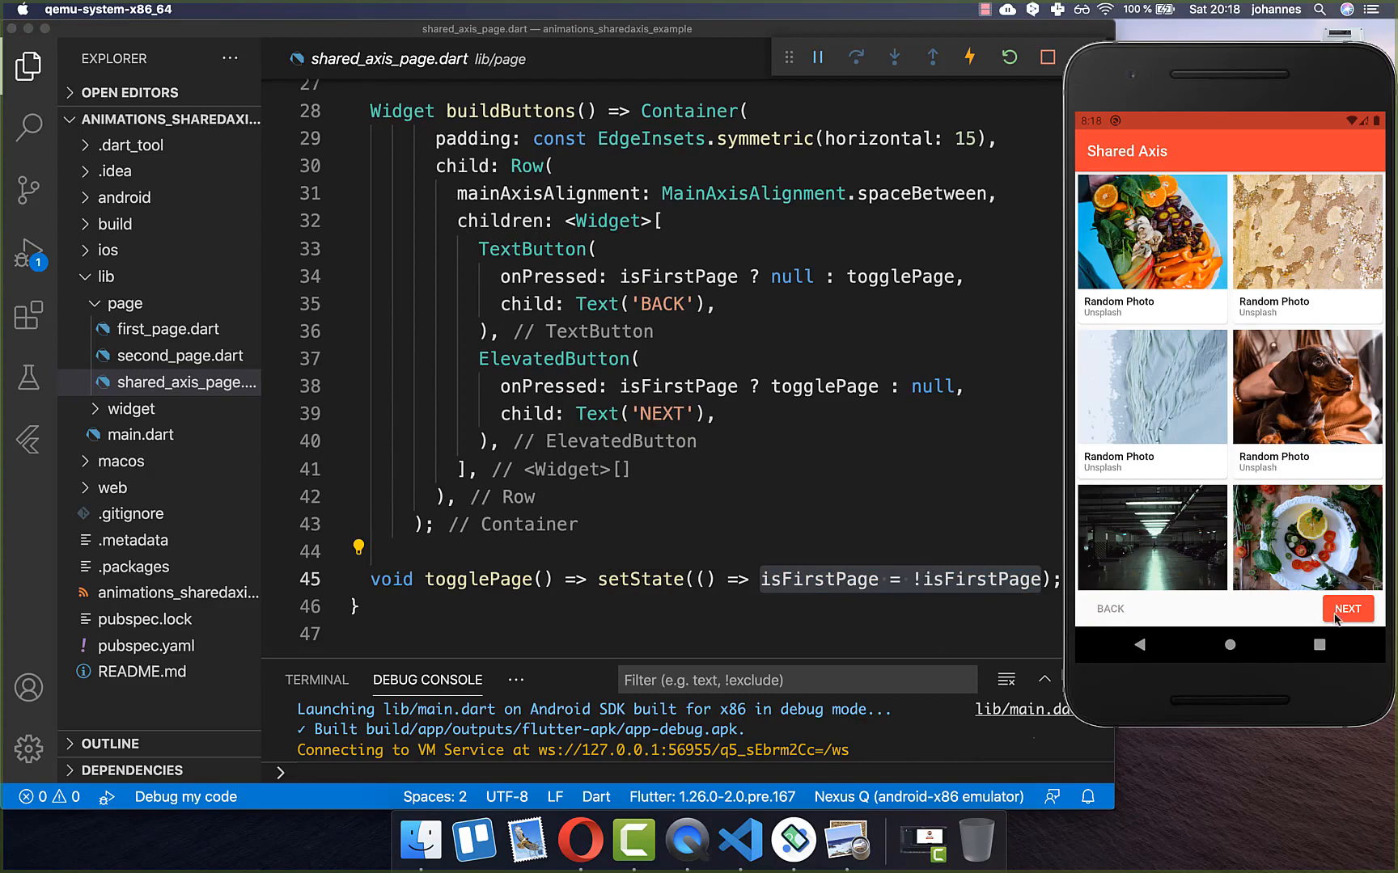
pyautogui.click(1347, 609)
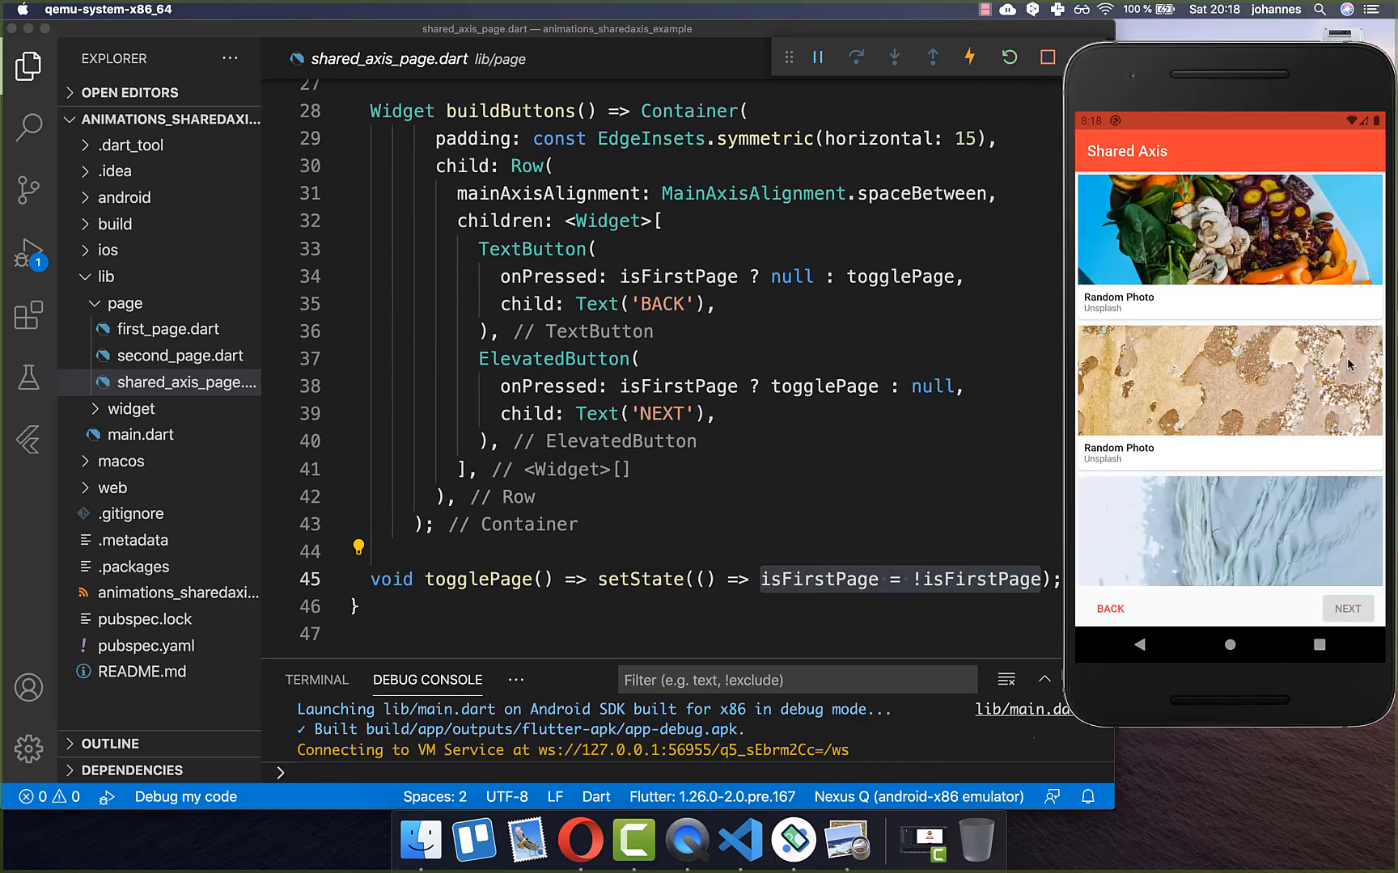
pyautogui.click(1347, 609)
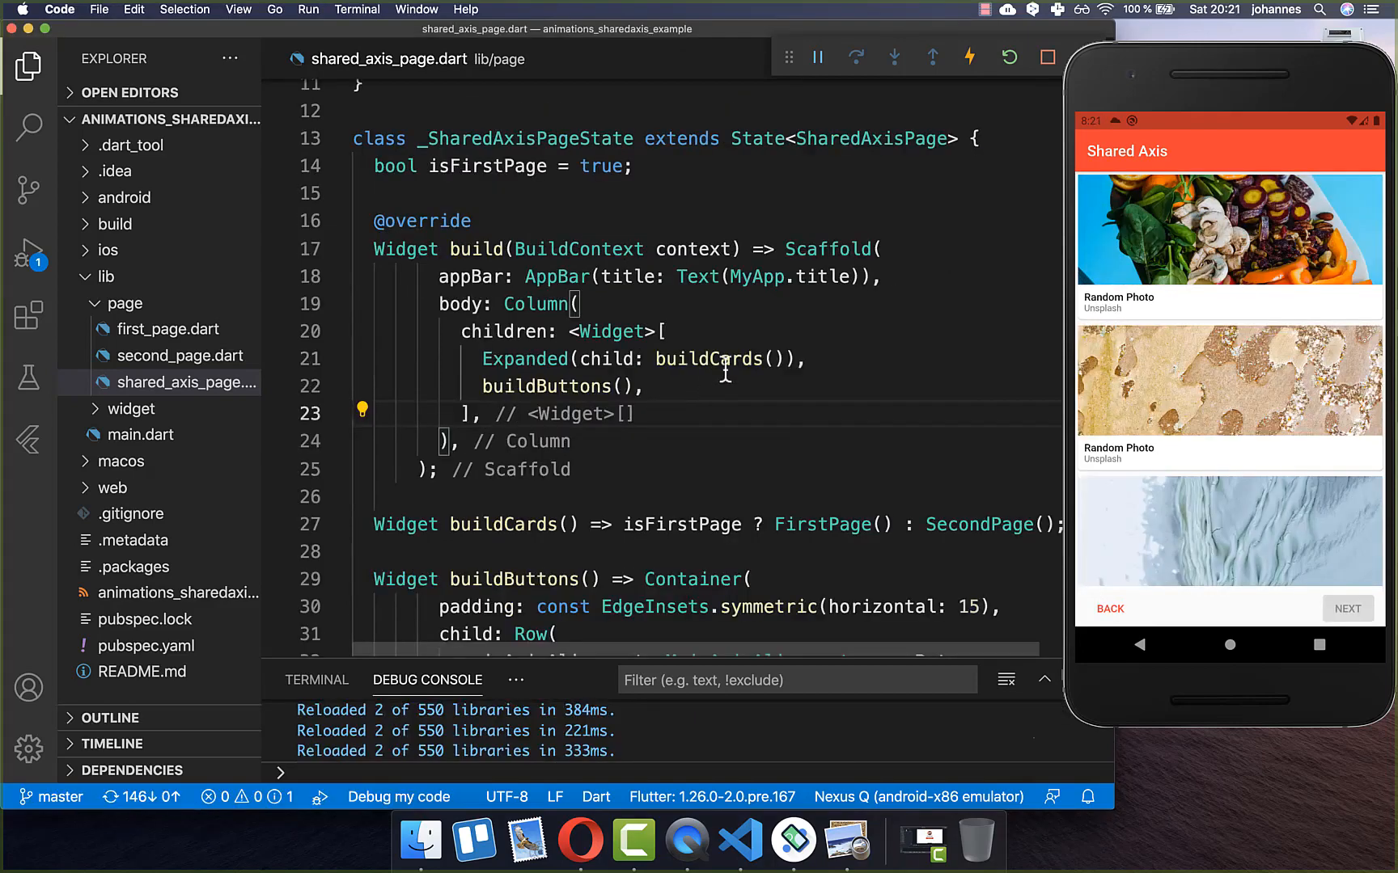
# - Wrap buildCards in PageTransitionSwitcher with 3000 ms duration and a (child, animation, secondaryAnimation) builder
pyautogui.doubleClick(707, 359)
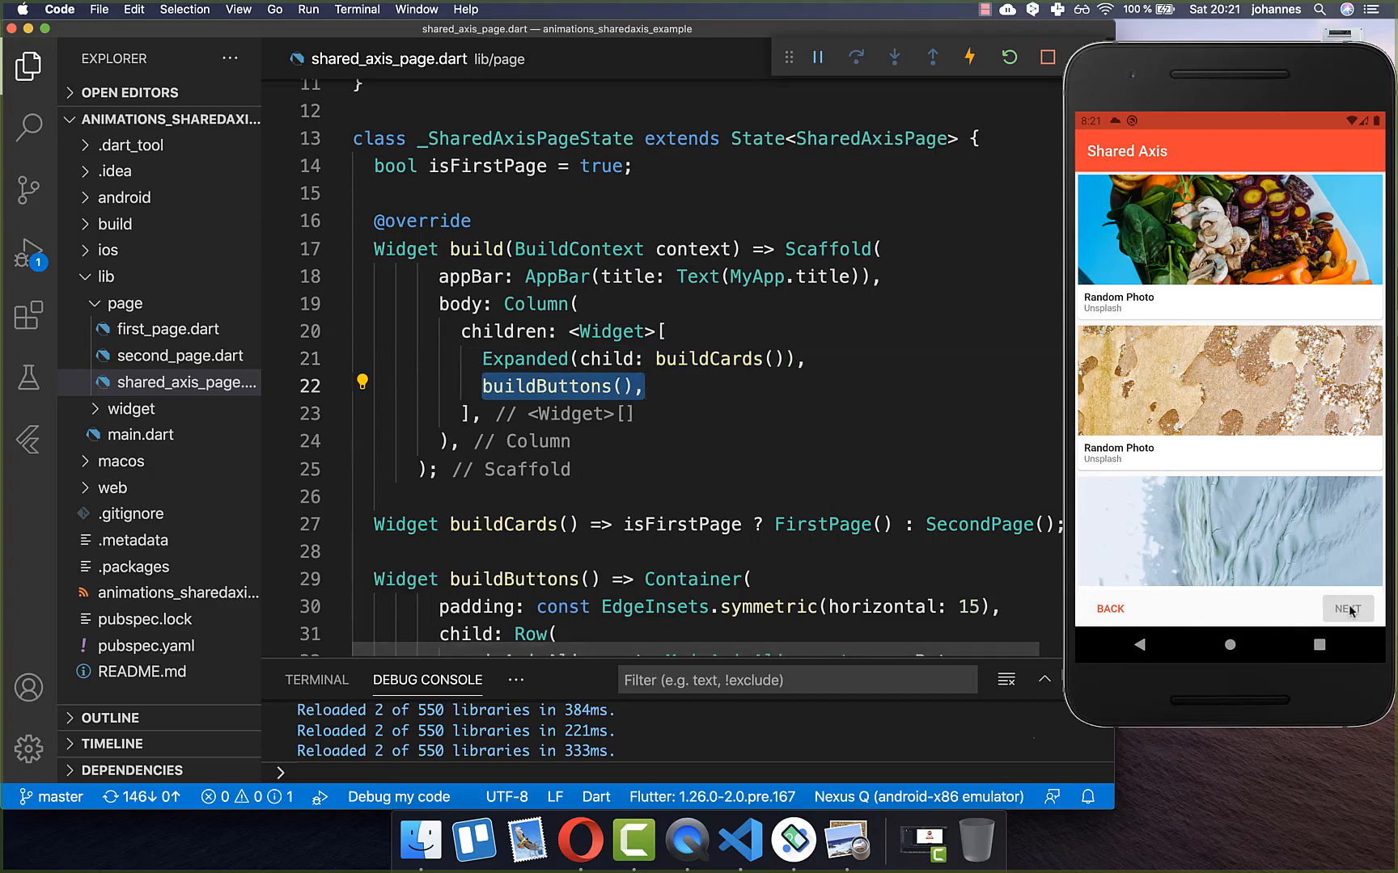
pyautogui.scroll(-3)
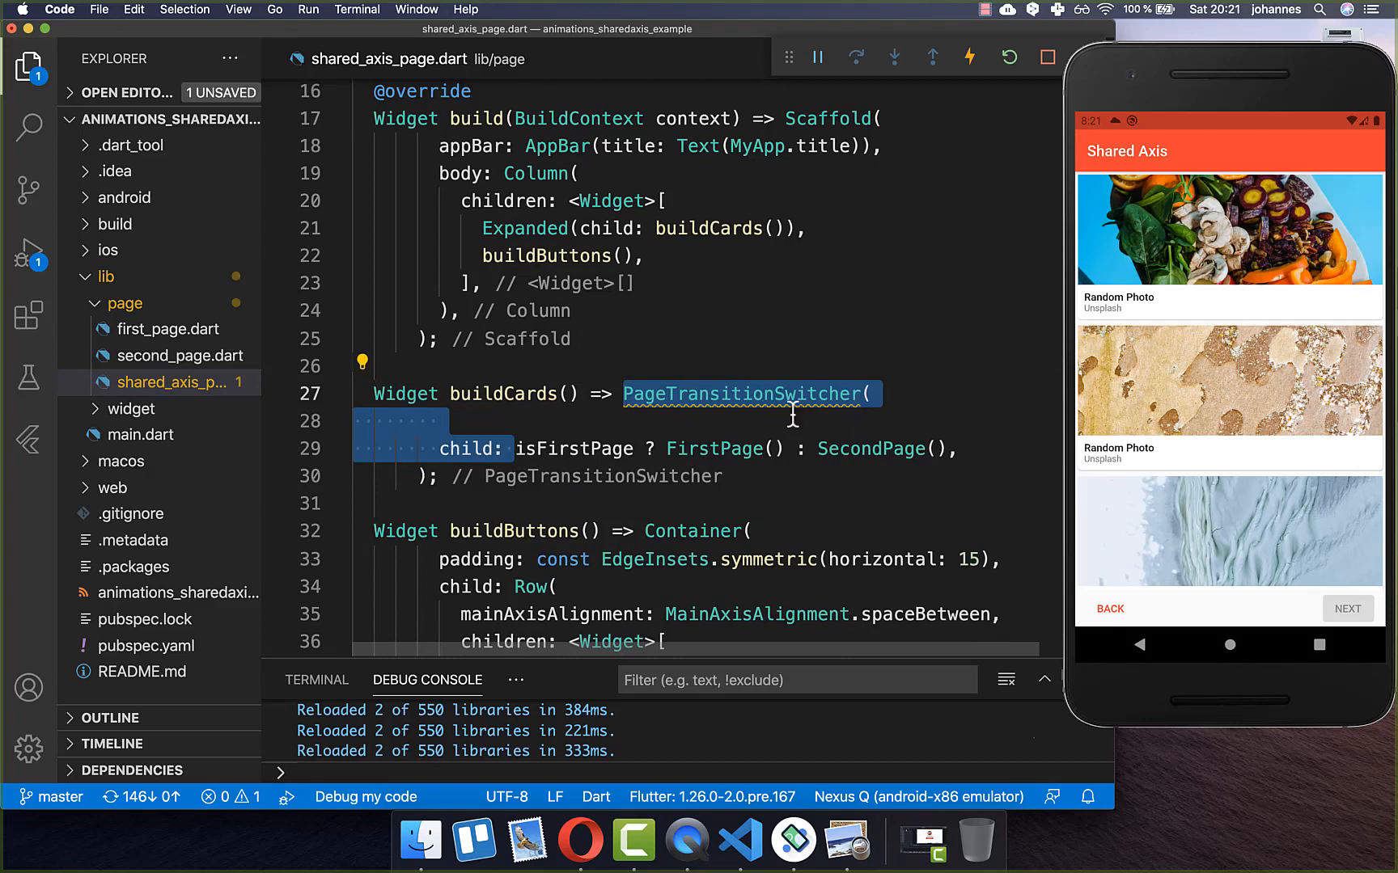
pyautogui.write('duration: Duration(milliseconds: 3000),')
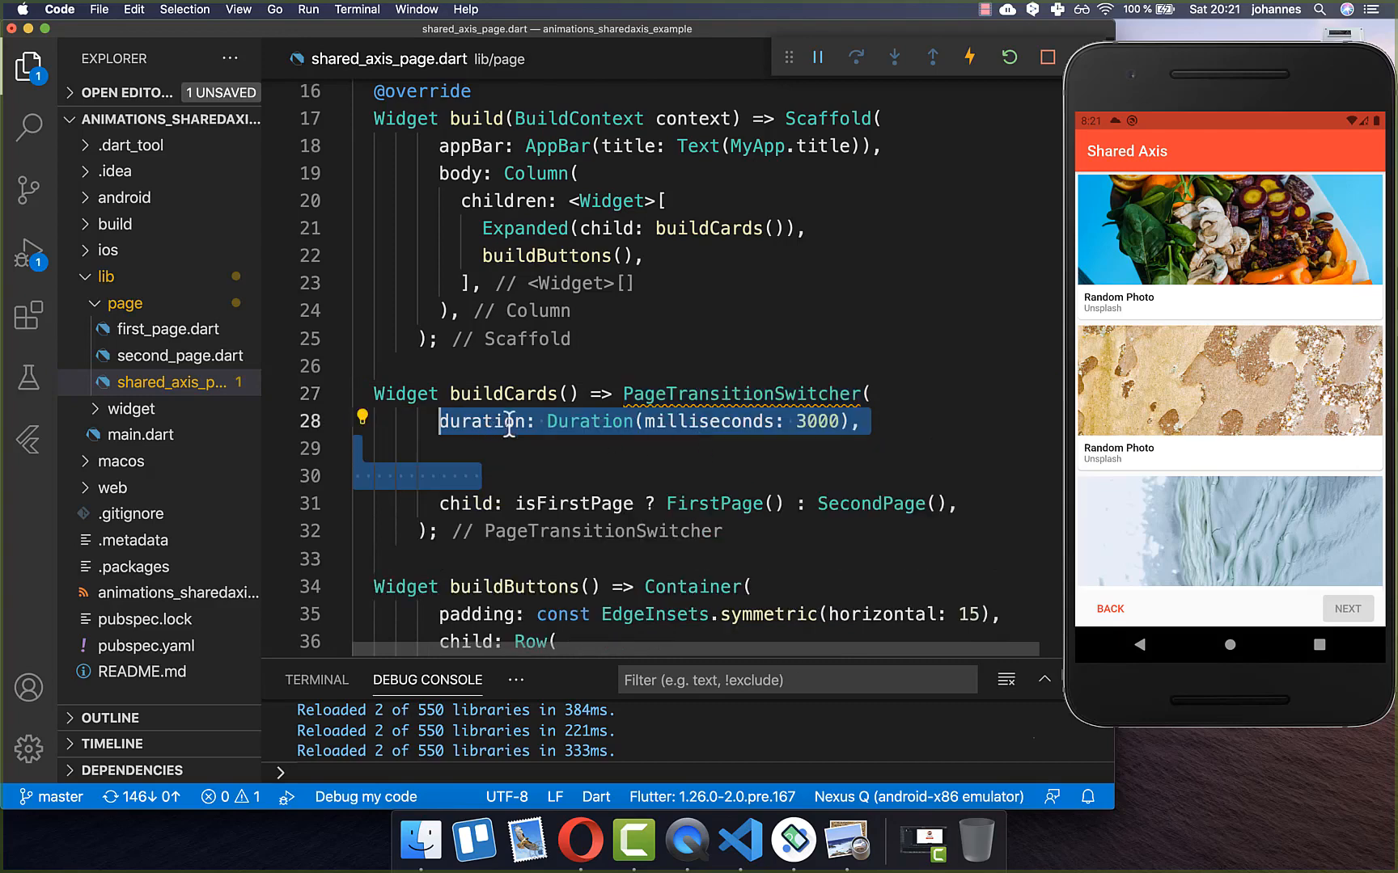
pyautogui.moveTo(1274, 323)
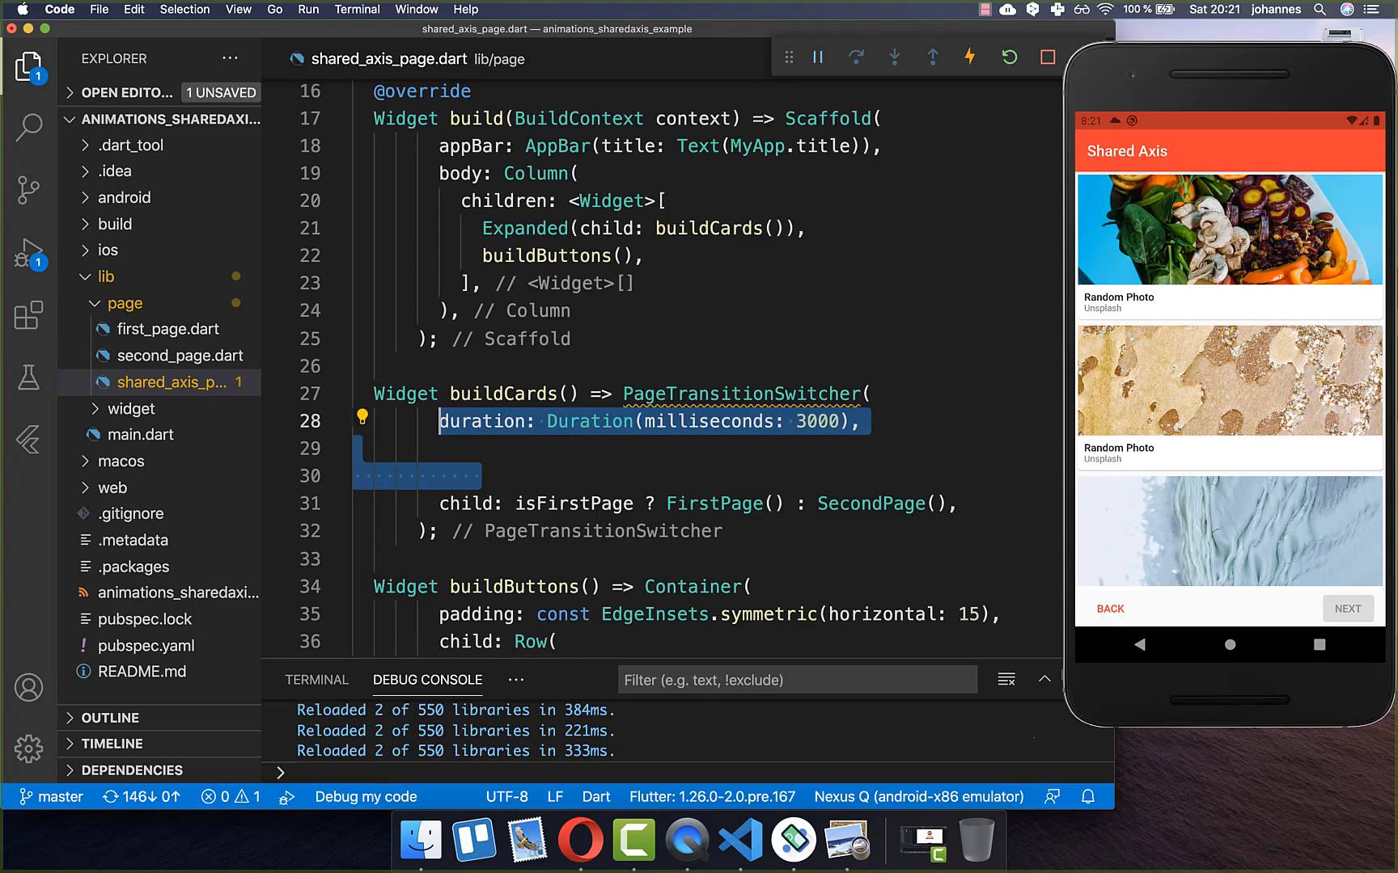
pyautogui.moveTo(1213, 471)
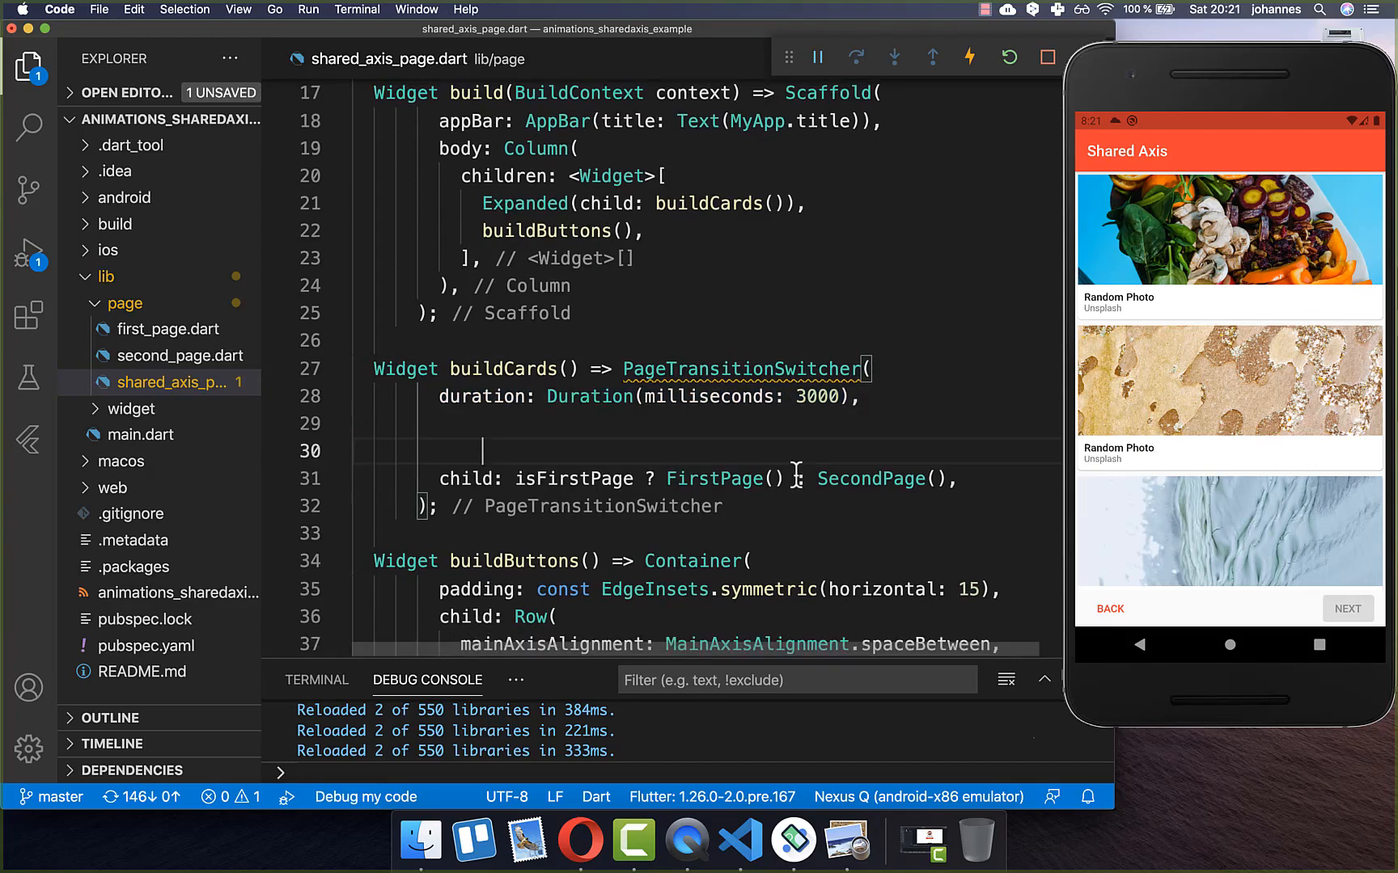
pyautogui.write('transitionBuilder:')
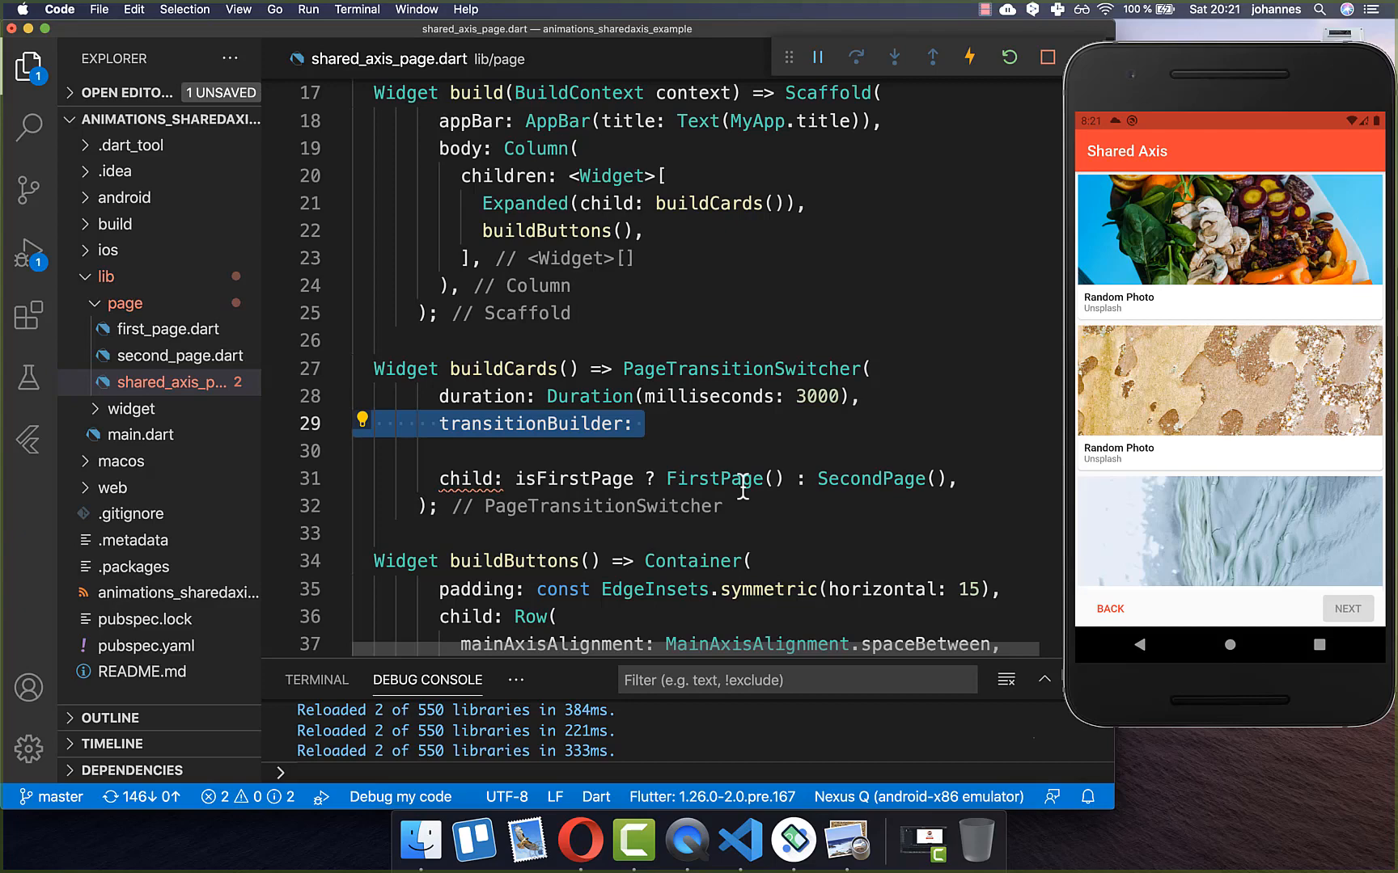
pyautogui.write('(child, animation, secondaryAnimation) =>')
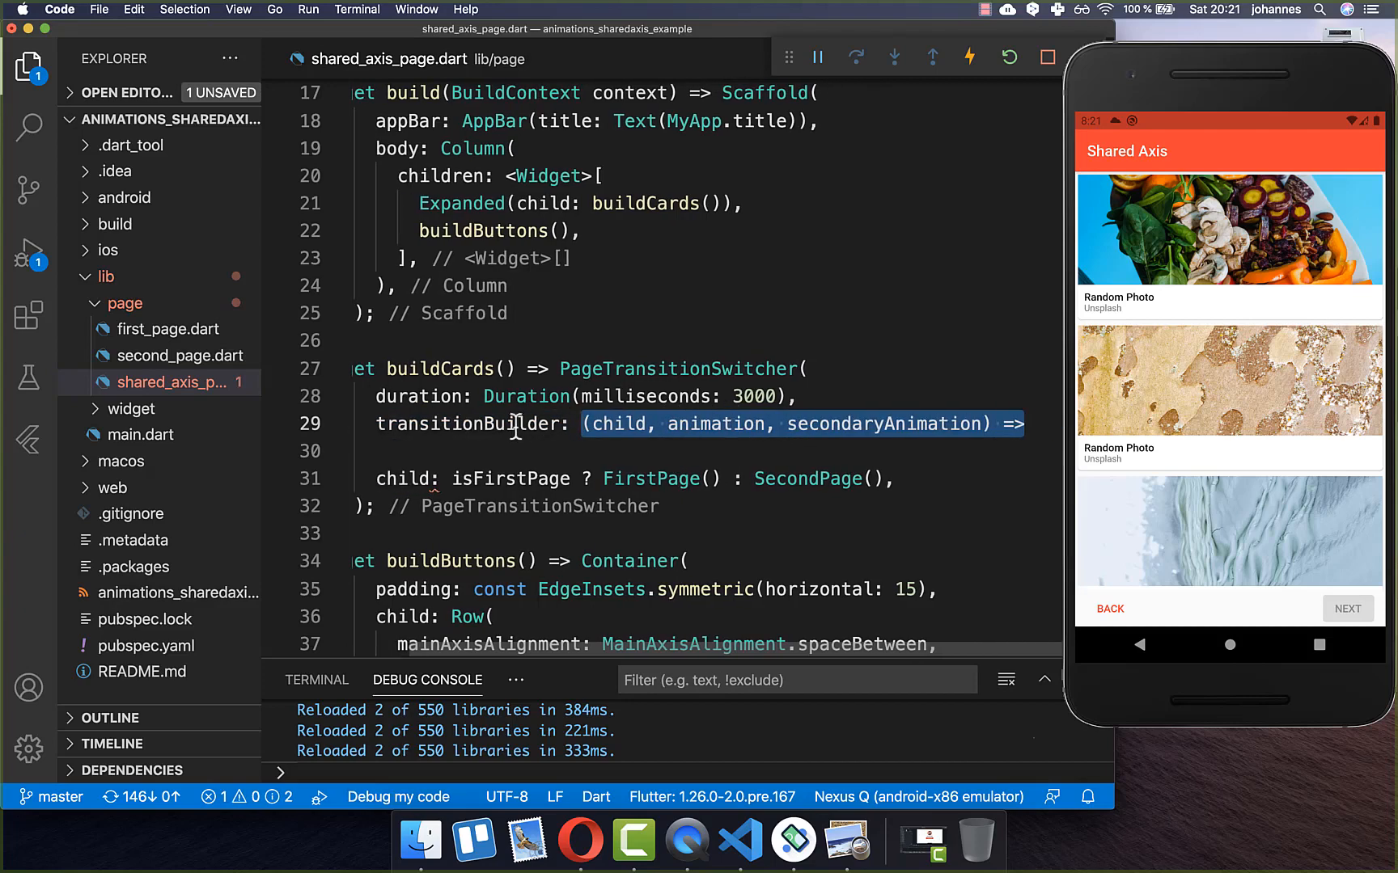
pyautogui.doubleClick(618, 423)
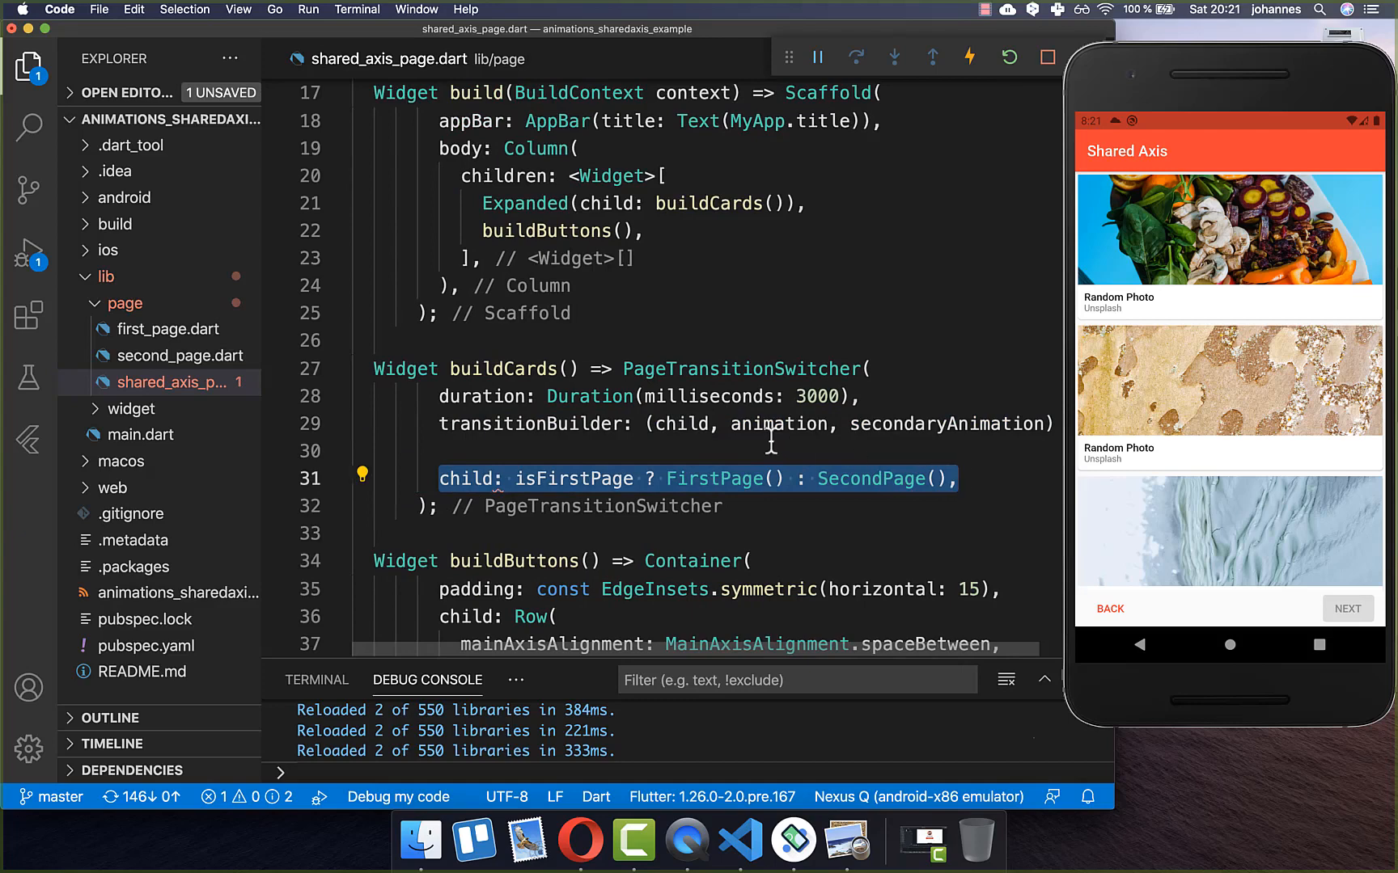
pyautogui.doubleClick(945, 425)
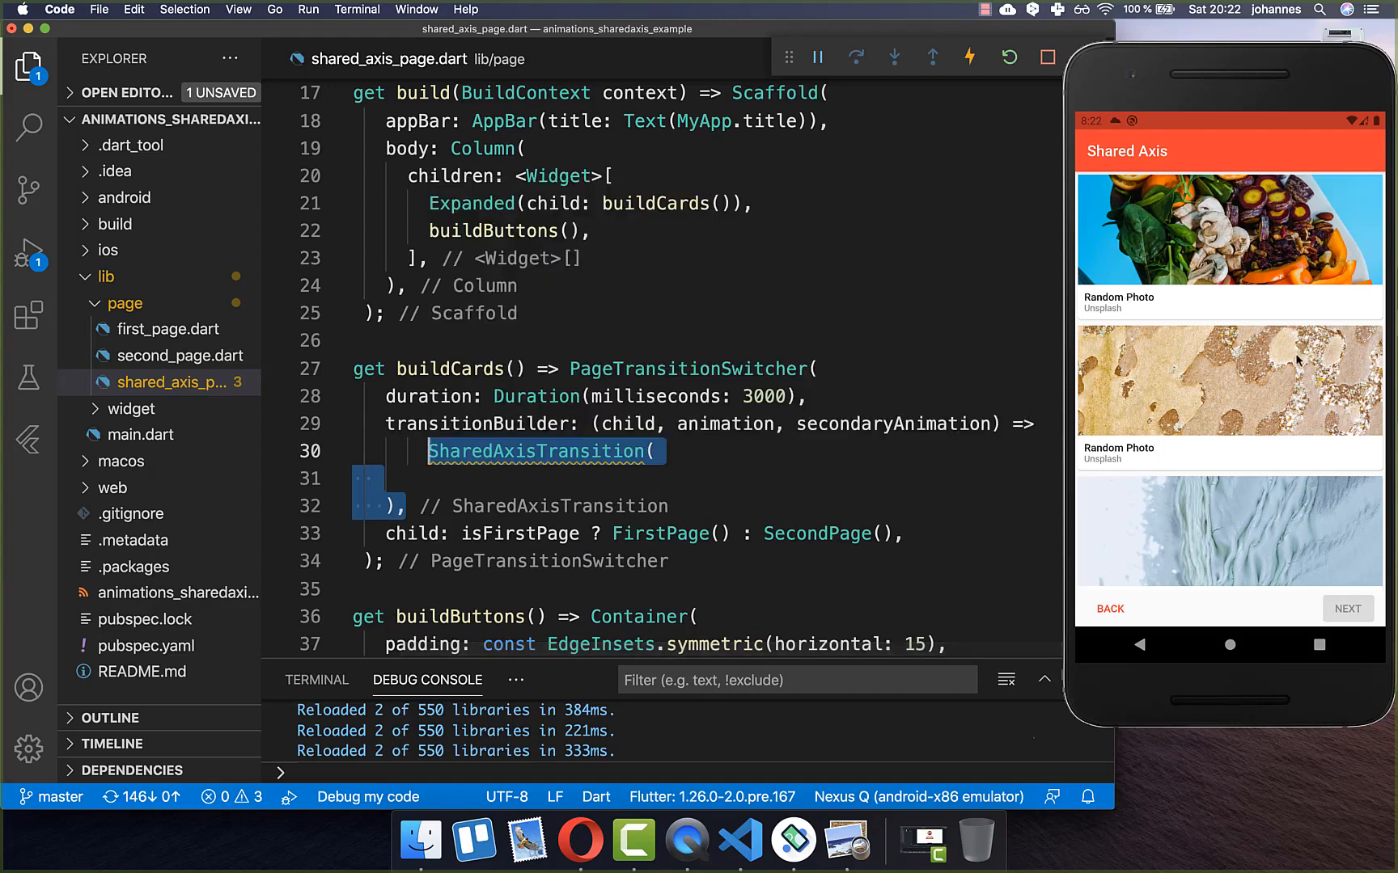
pyautogui.moveTo(1287, 344)
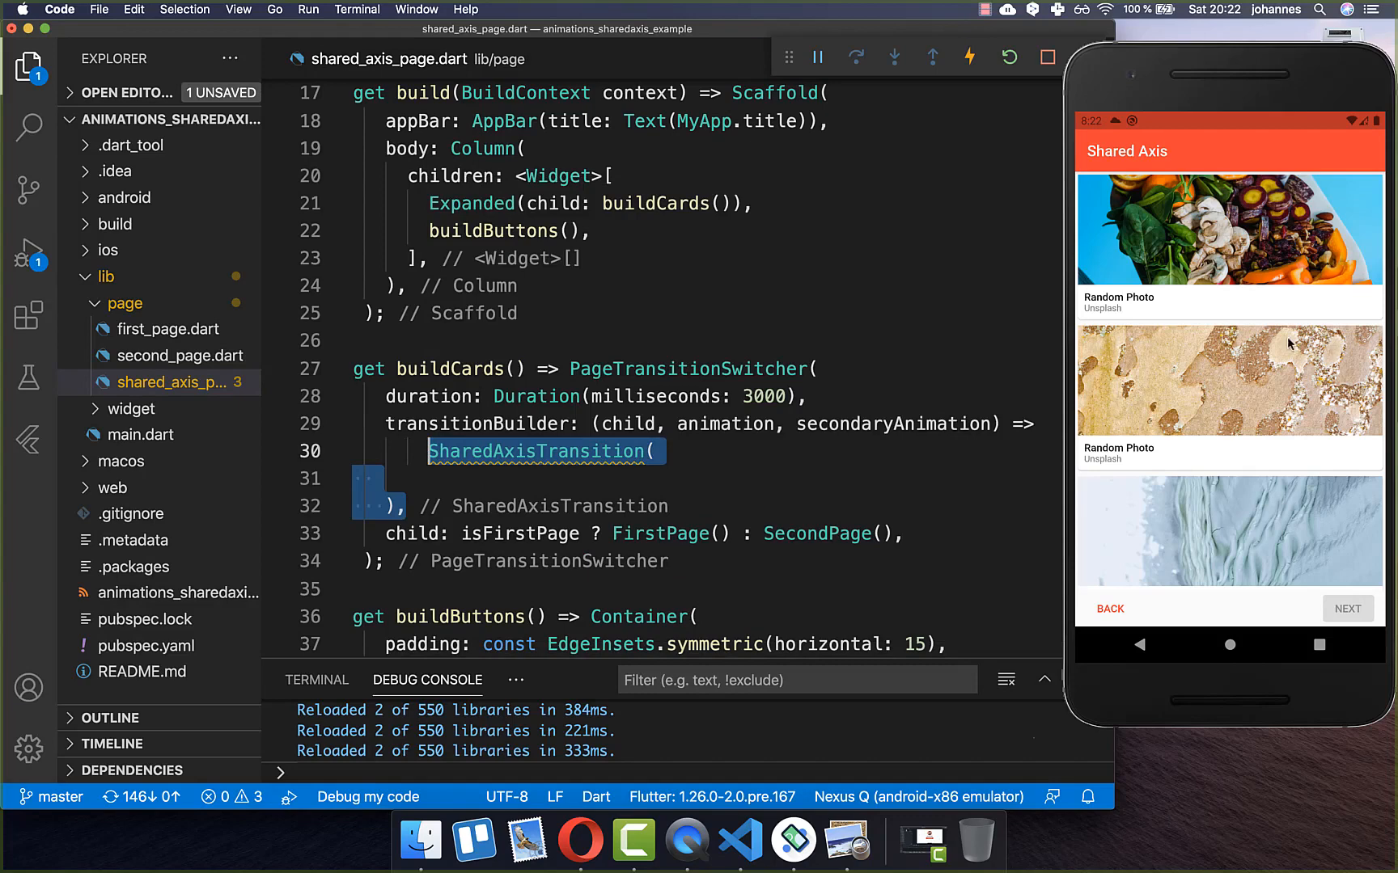
pyautogui.moveTo(1347, 560)
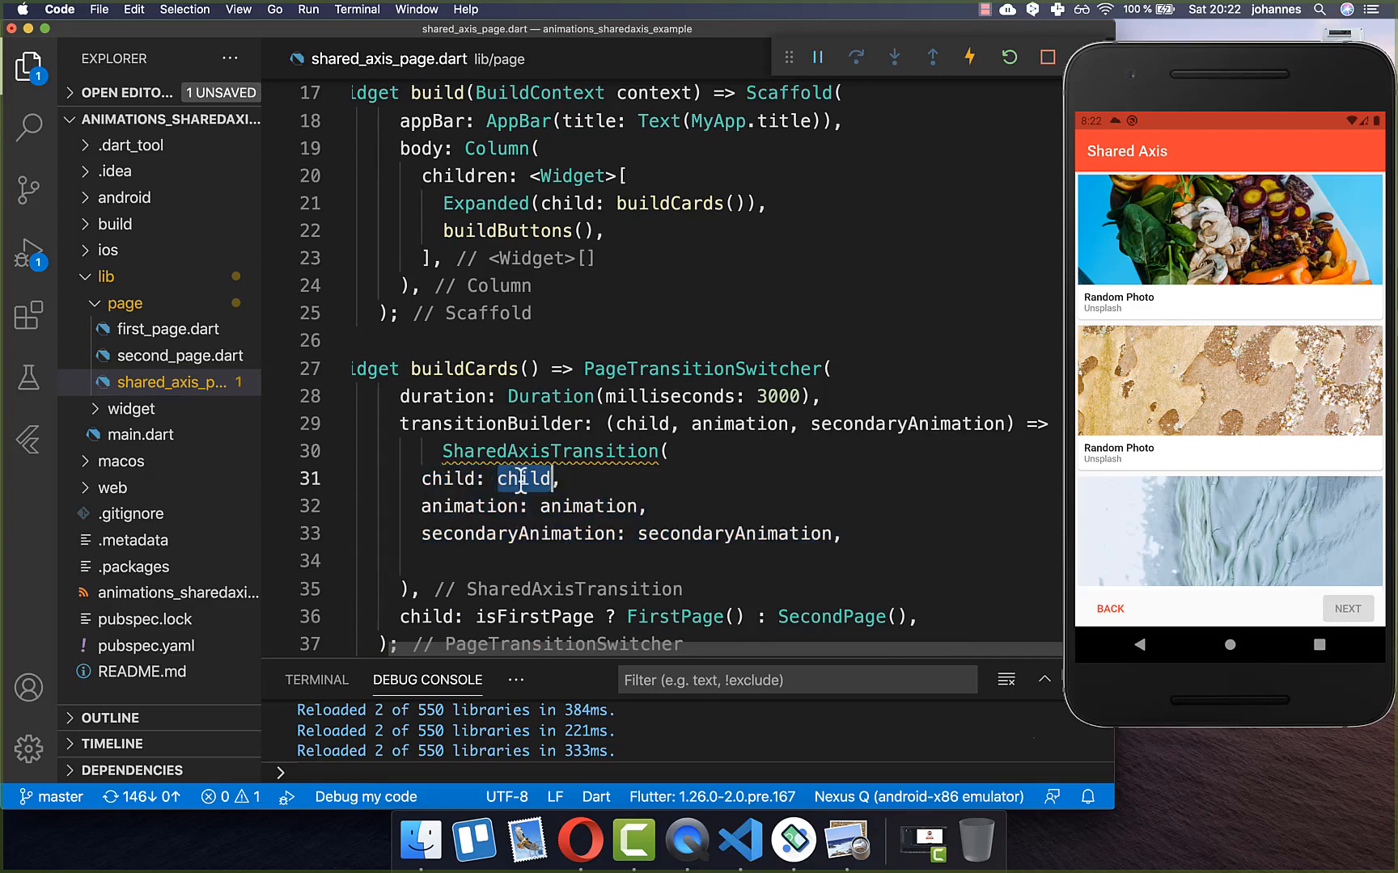
# - Return a horizontal SharedAxisTransition with child and both animations, then hot restart the app
pyautogui.doubleClick(734, 533)
pyautogui.write('transitionType: SharedAxisTransitionType.scaled,')
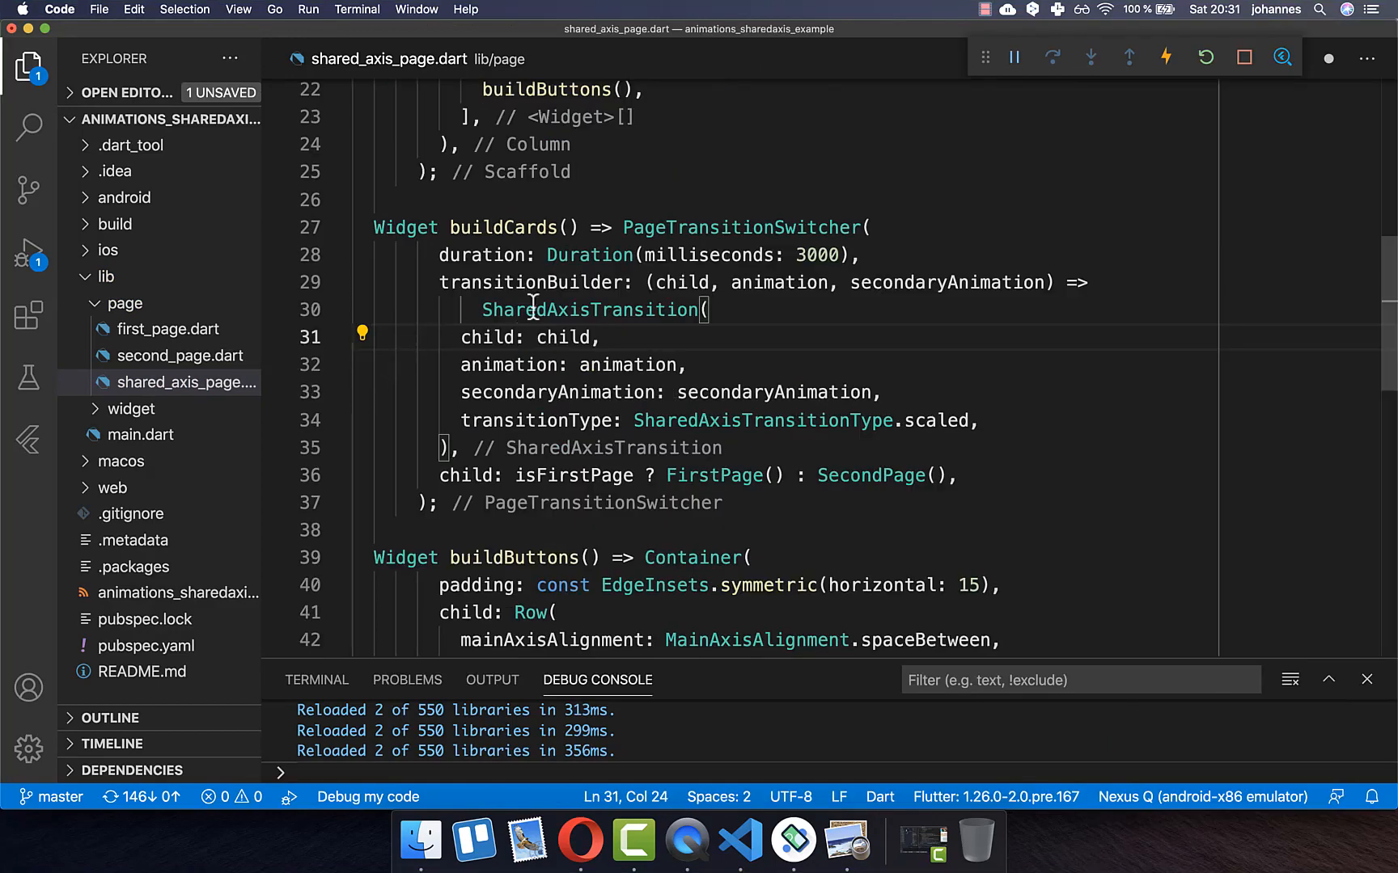
pyautogui.doubleClick(591, 309)
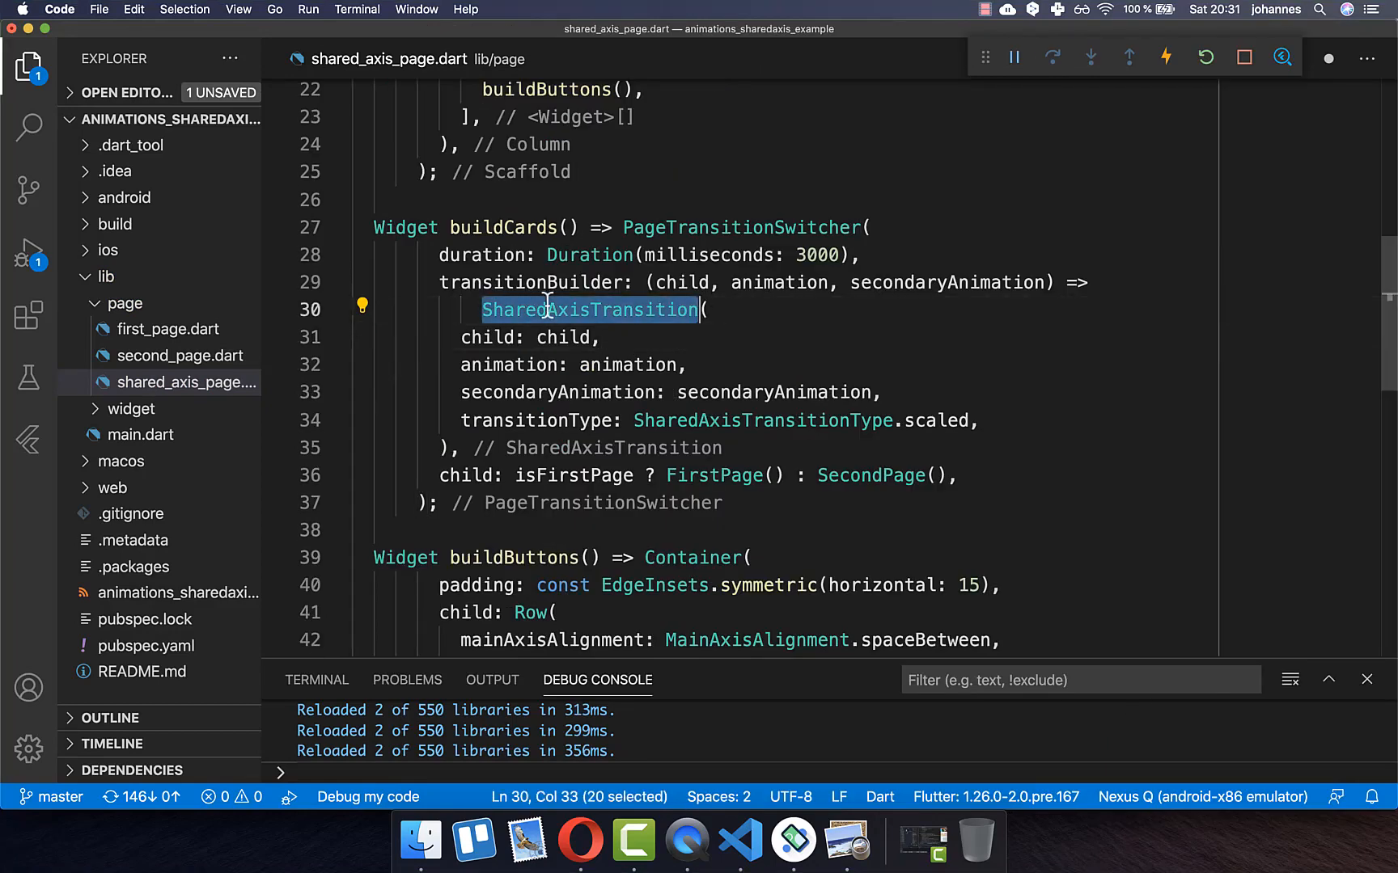
pyautogui.click(145, 646)
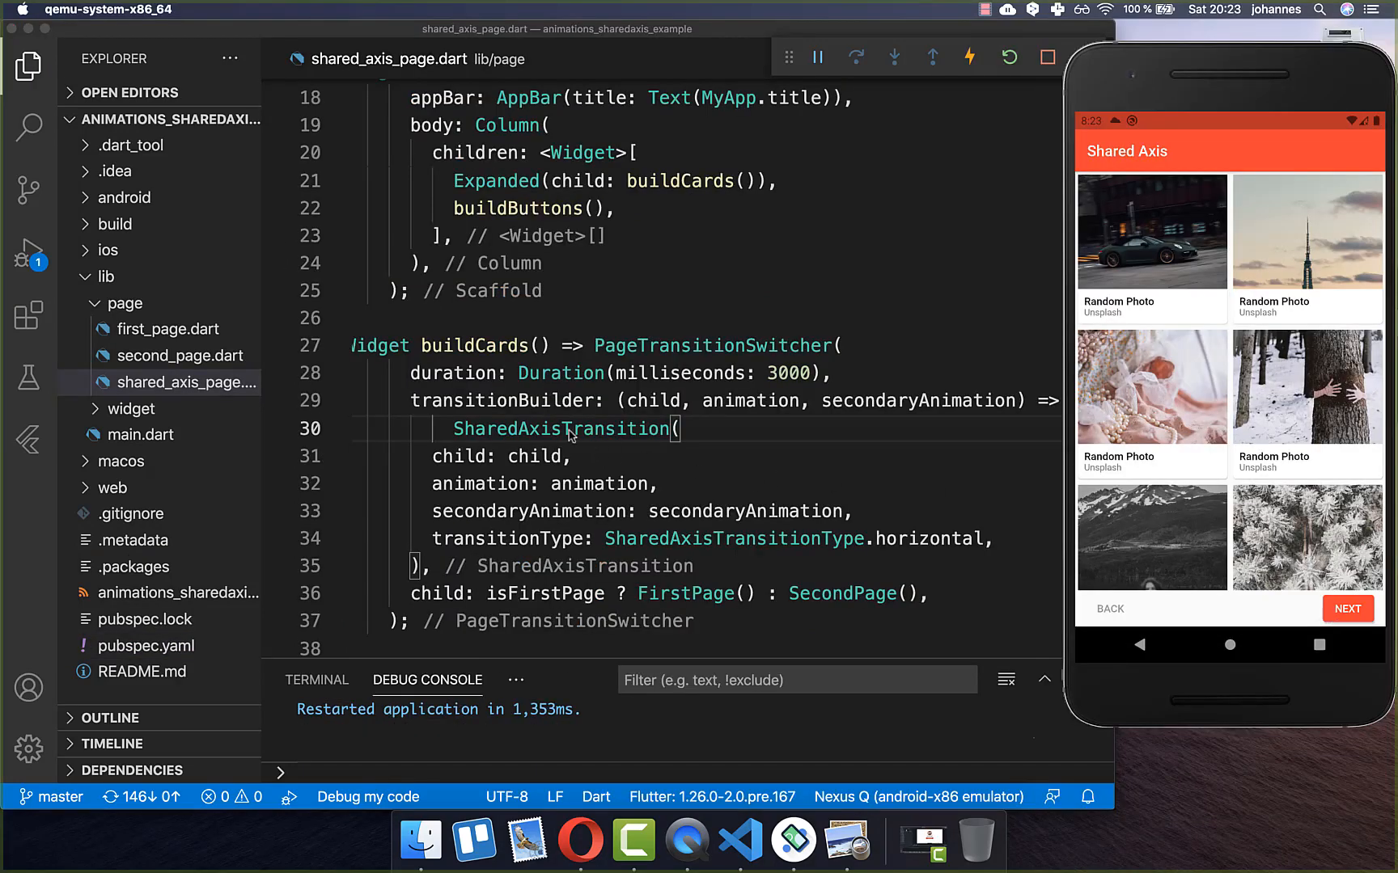
# - Preview the horizontal transition, ending on the second page, and add a blank line after duration
pyautogui.doubleClick(560, 429)
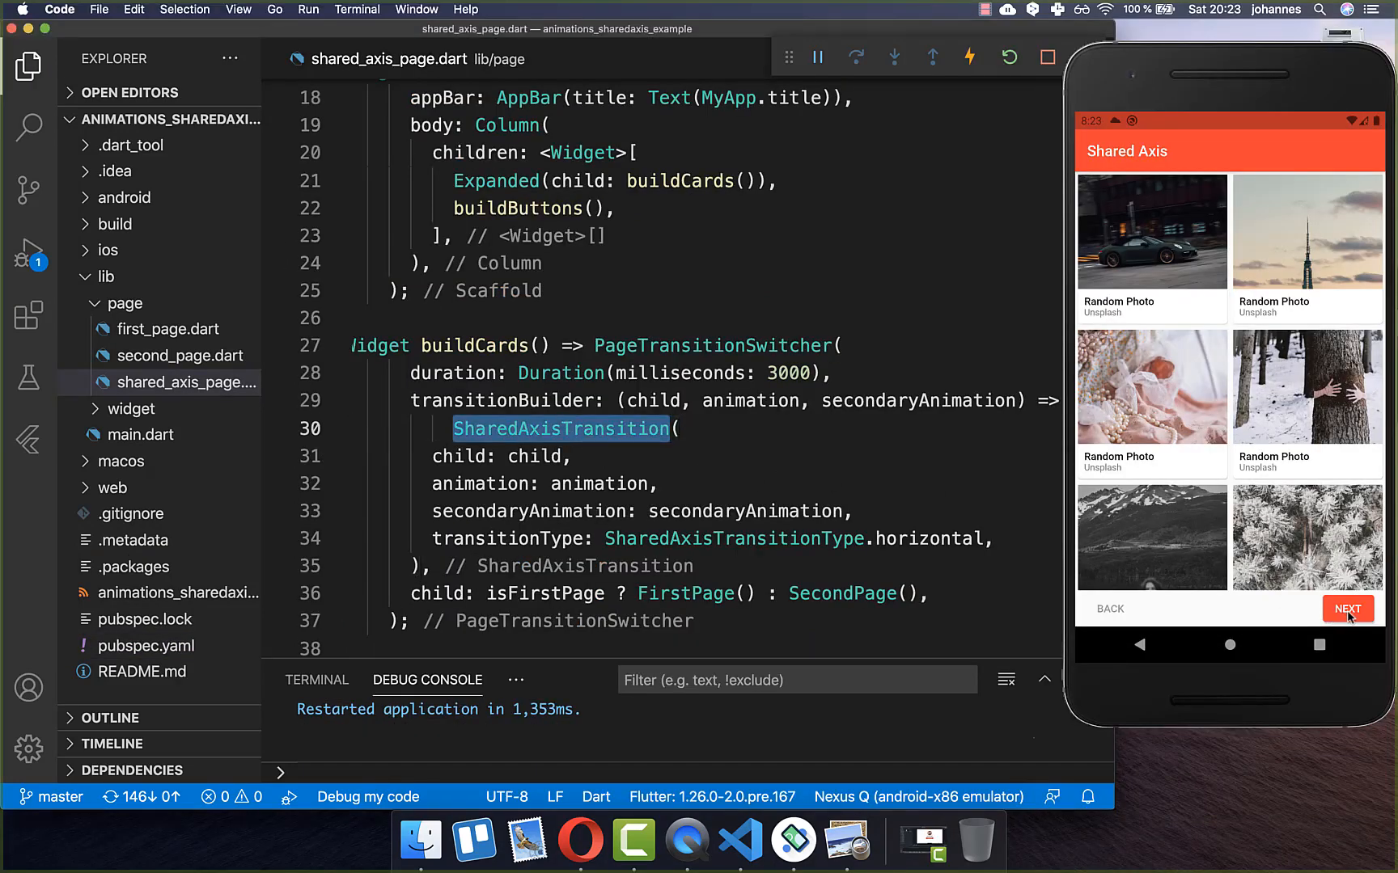
pyautogui.click(1346, 609)
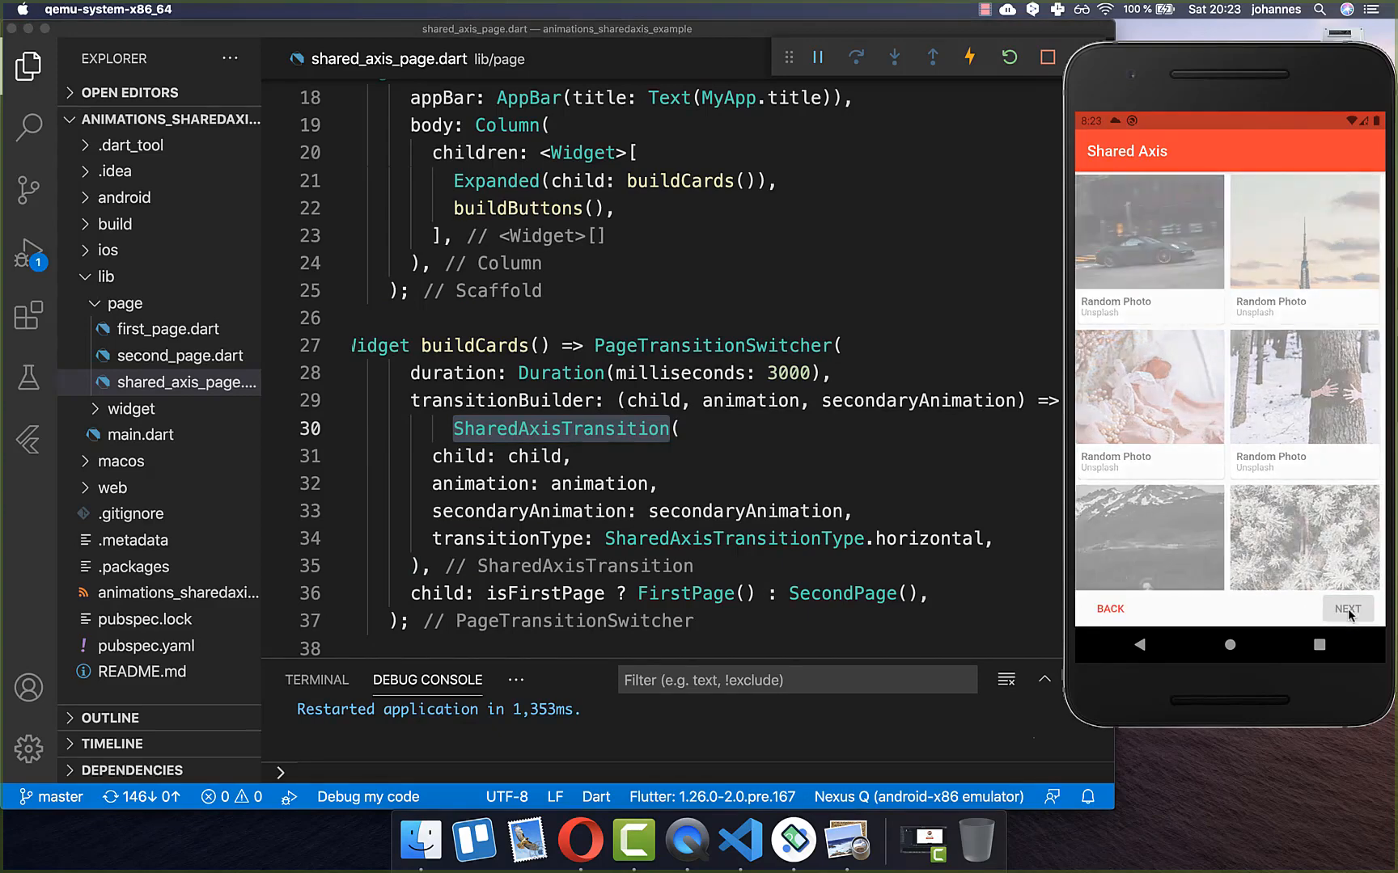
pyautogui.click(1346, 609)
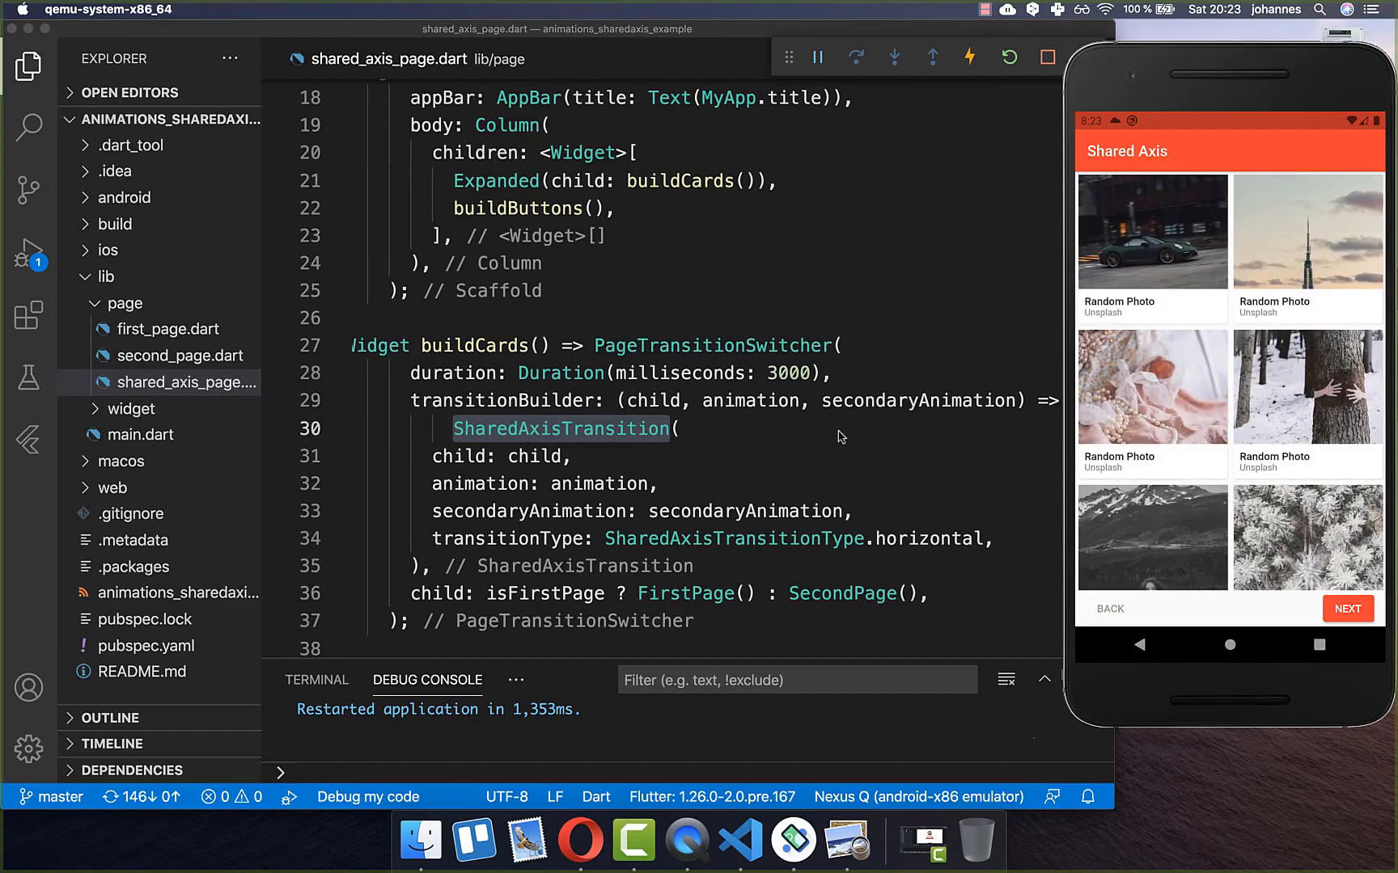
pyautogui.click(1347, 609)
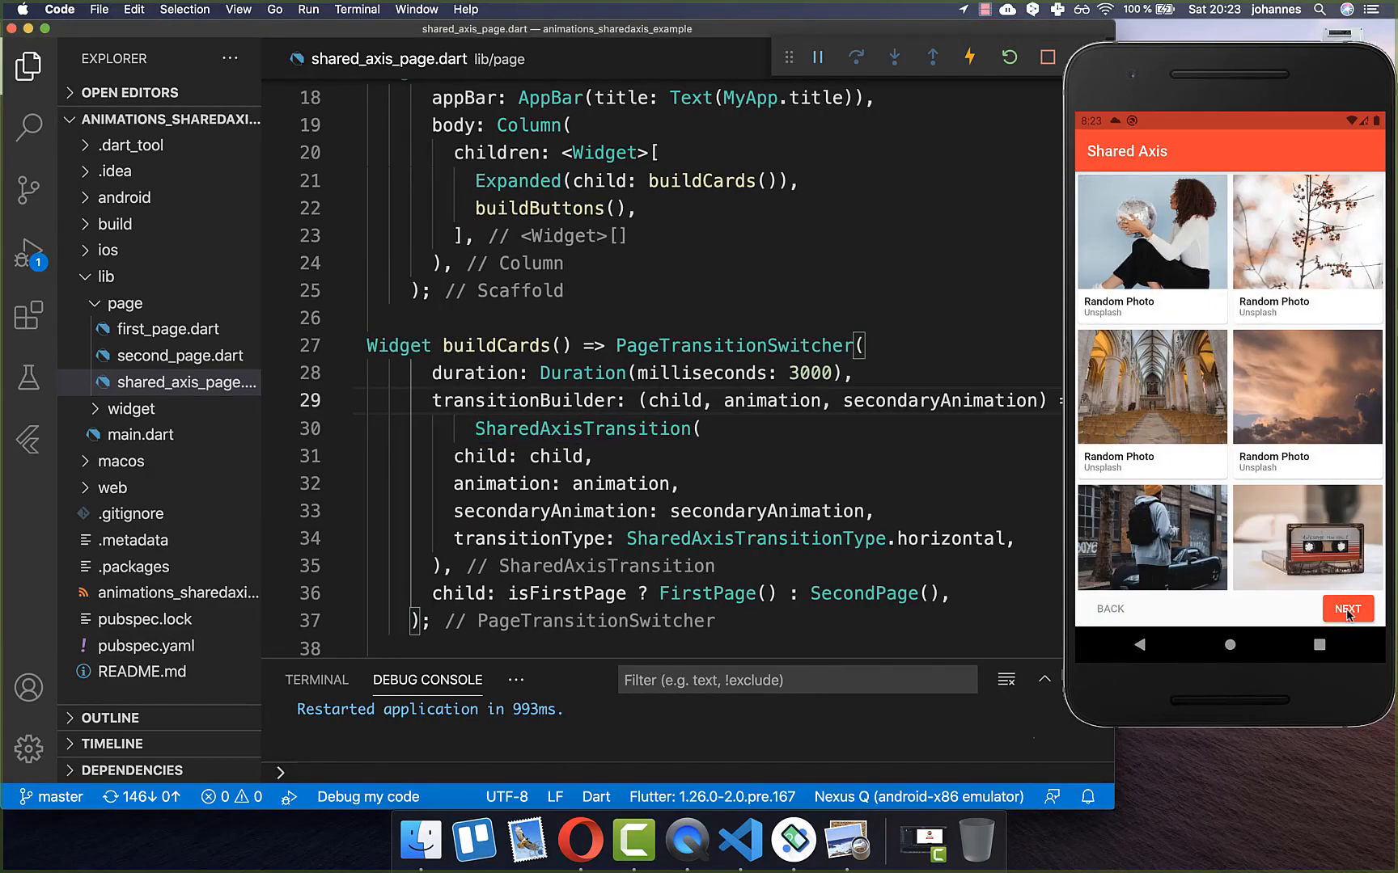
pyautogui.click(1346, 609)
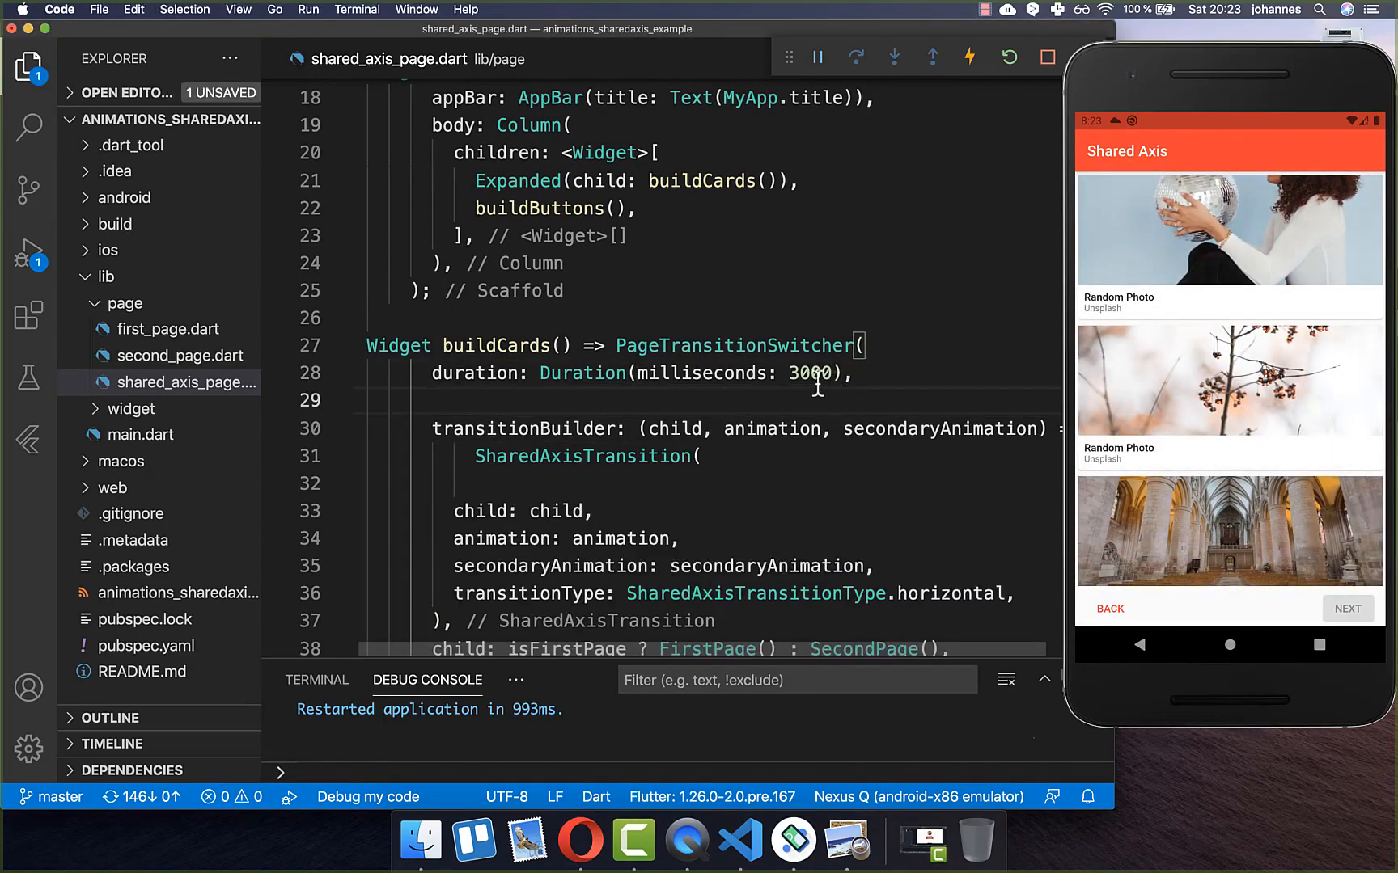
# - Add reverse: true to the switcher, restart, and preview the transition forward and back
pyautogui.write('reverse: true,')
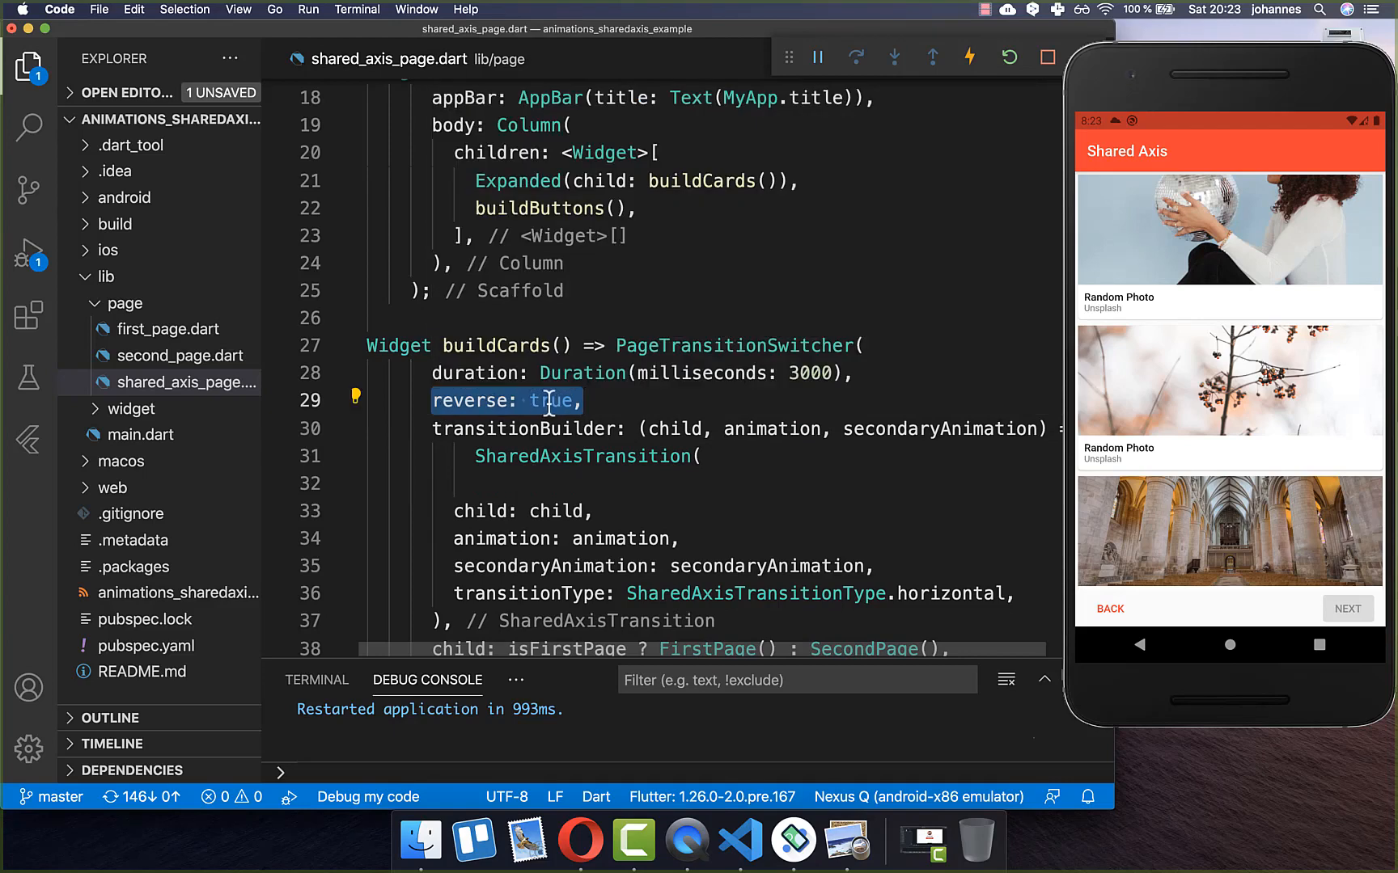
pyautogui.moveTo(658, 412)
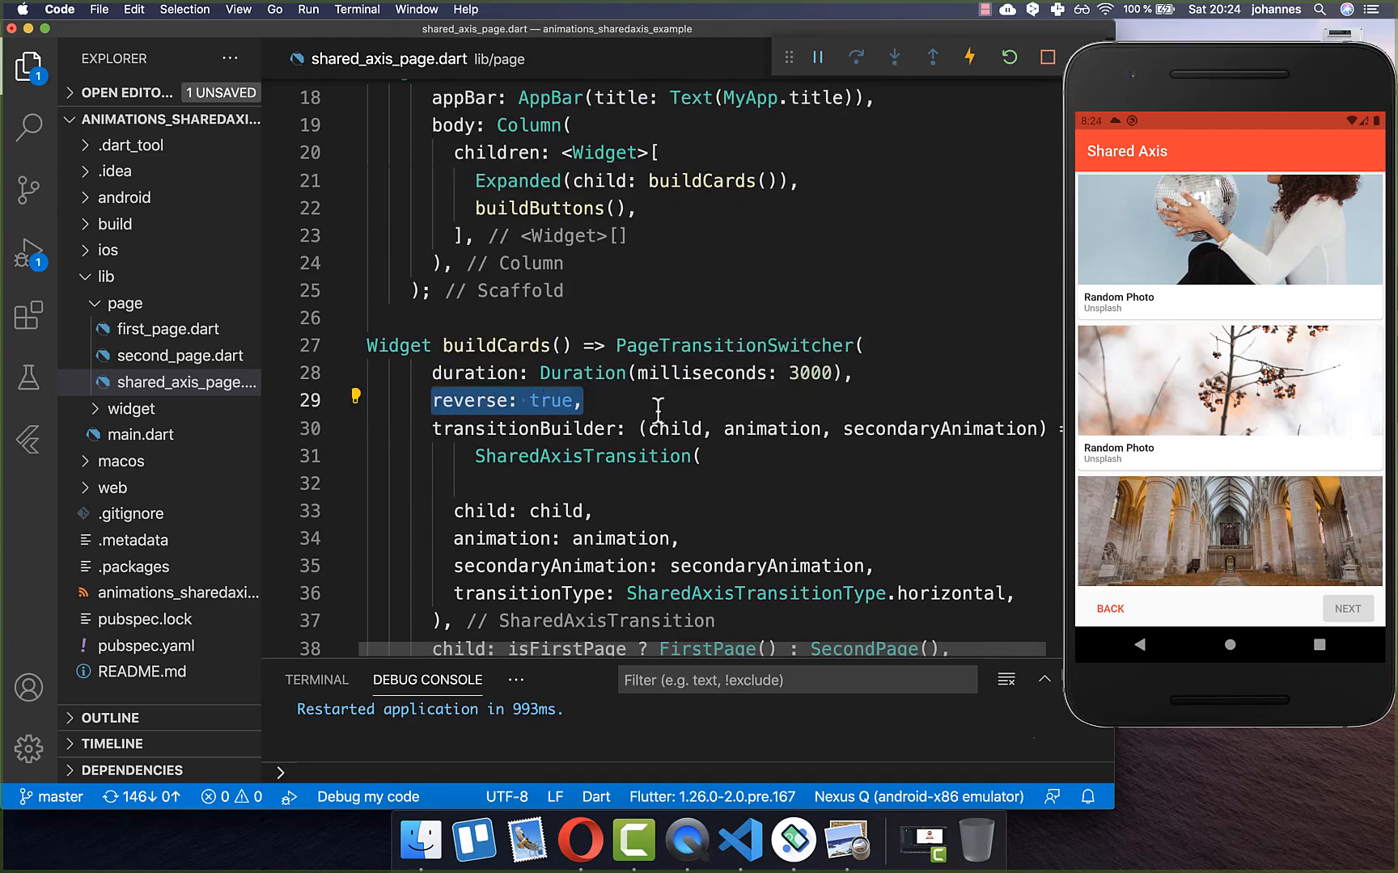
pyautogui.click(1346, 609)
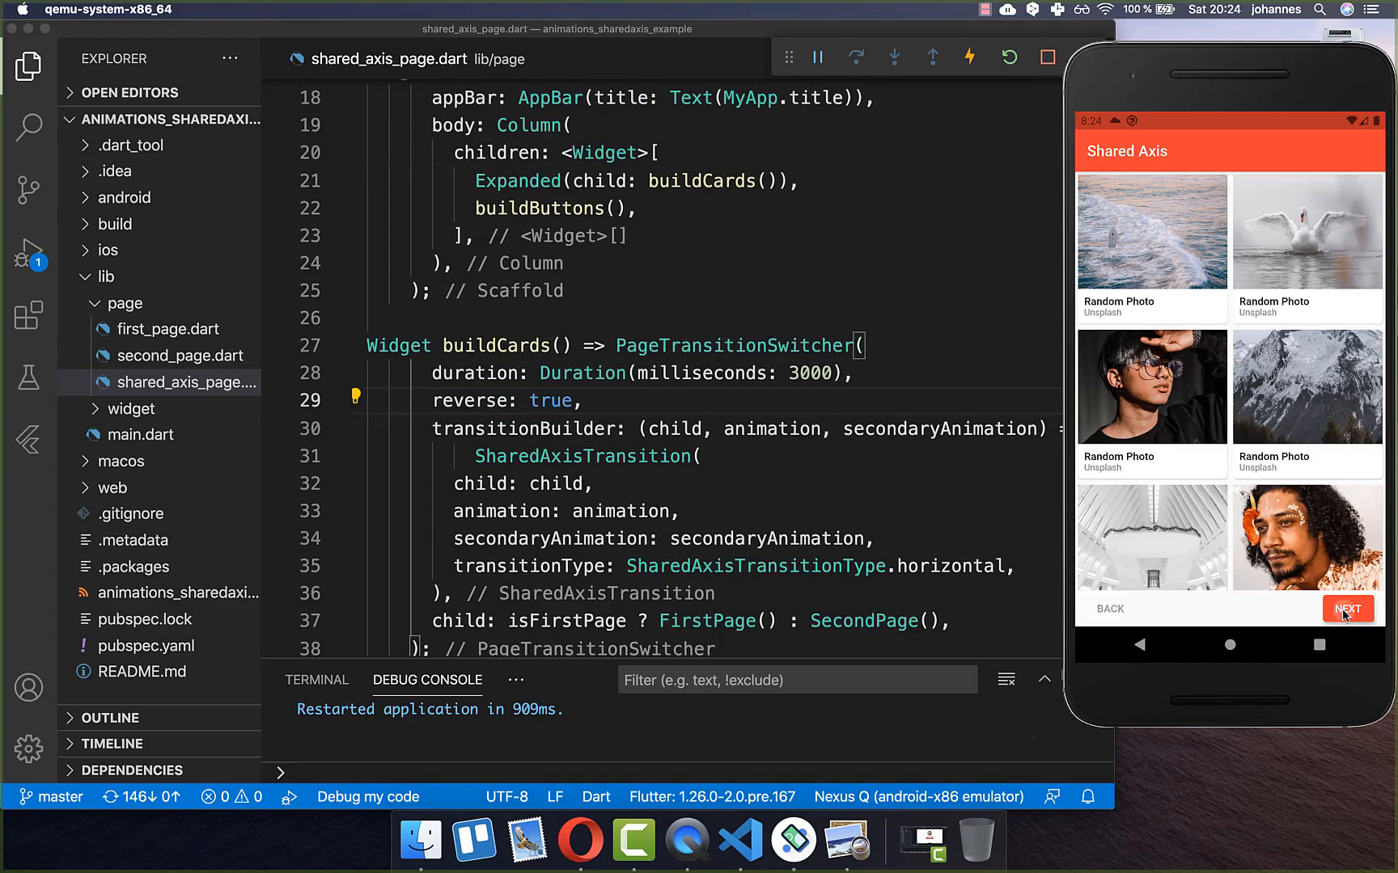
pyautogui.click(1347, 609)
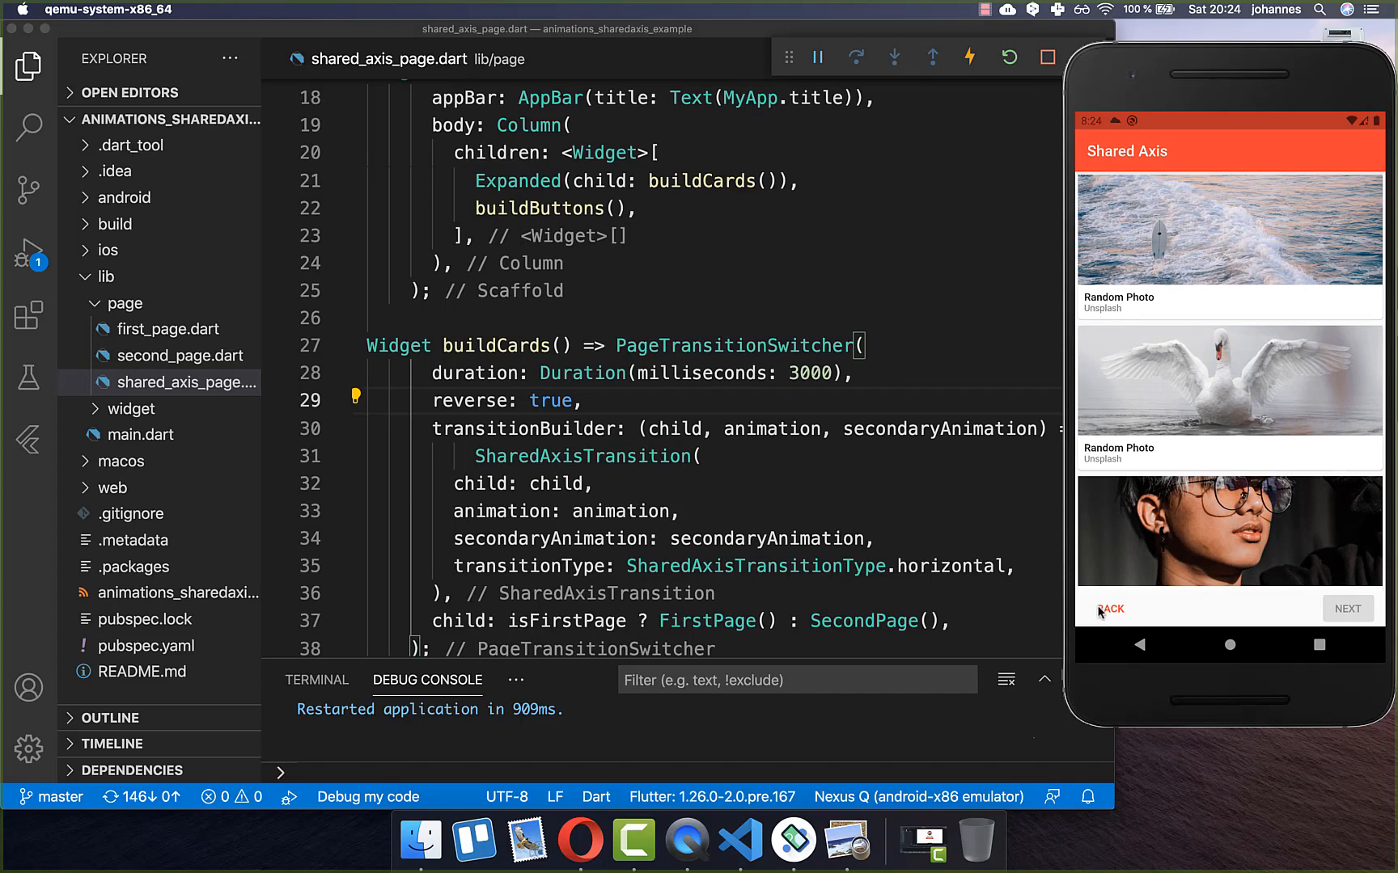
pyautogui.click(1347, 609)
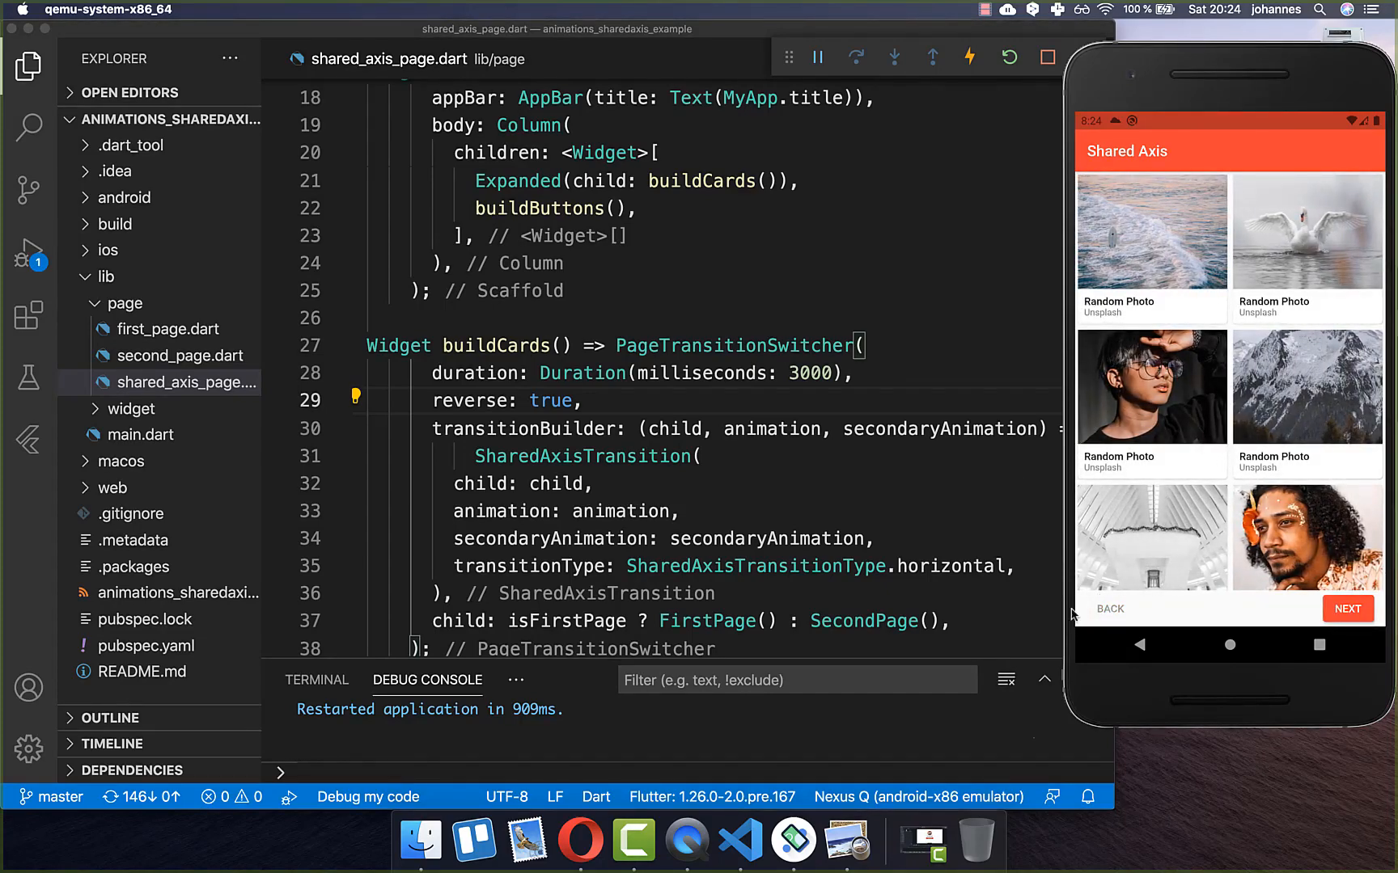
pyautogui.doubleClick(566, 615)
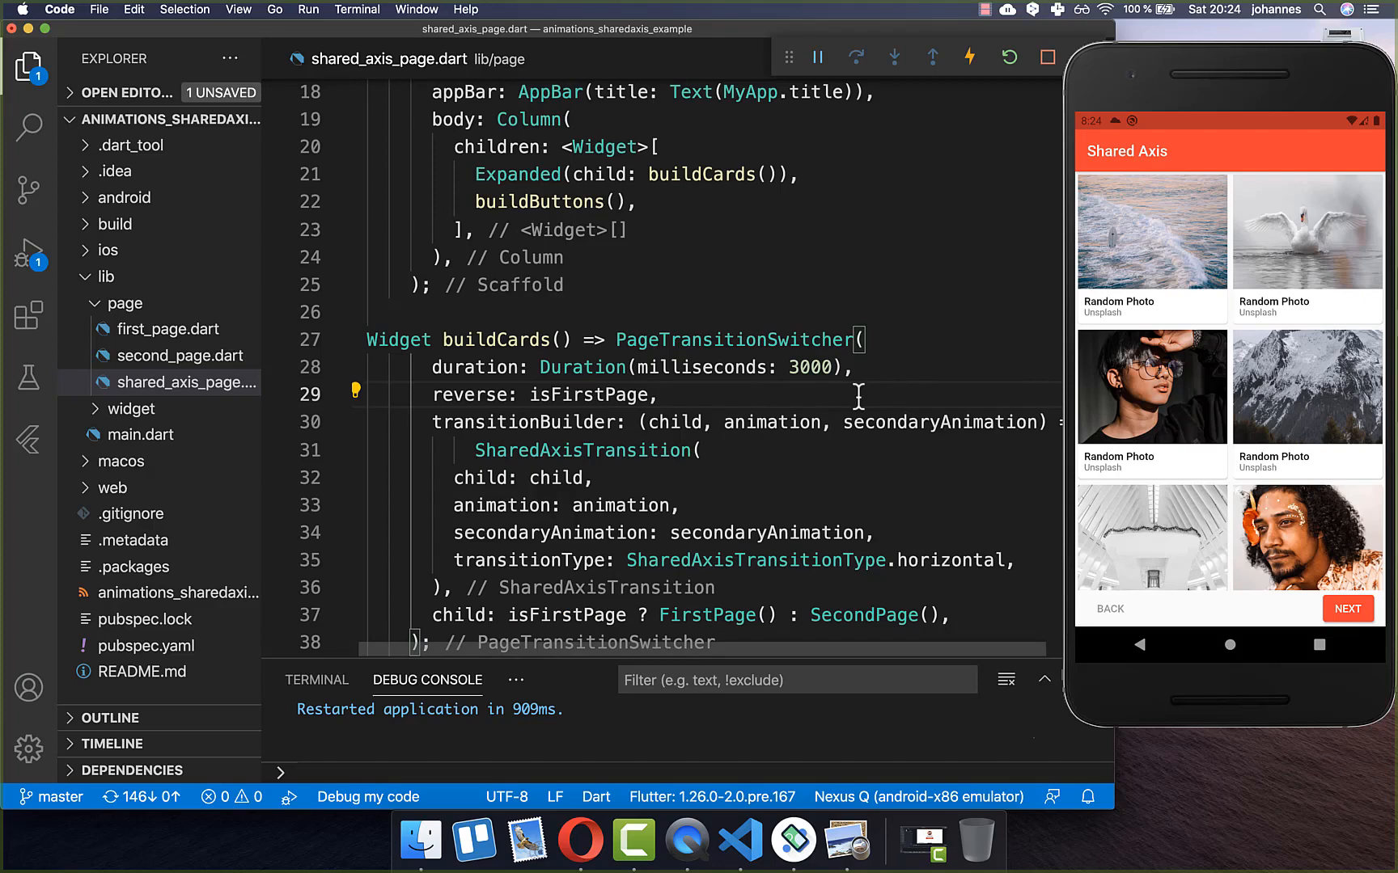
pyautogui.moveTo(1109, 612)
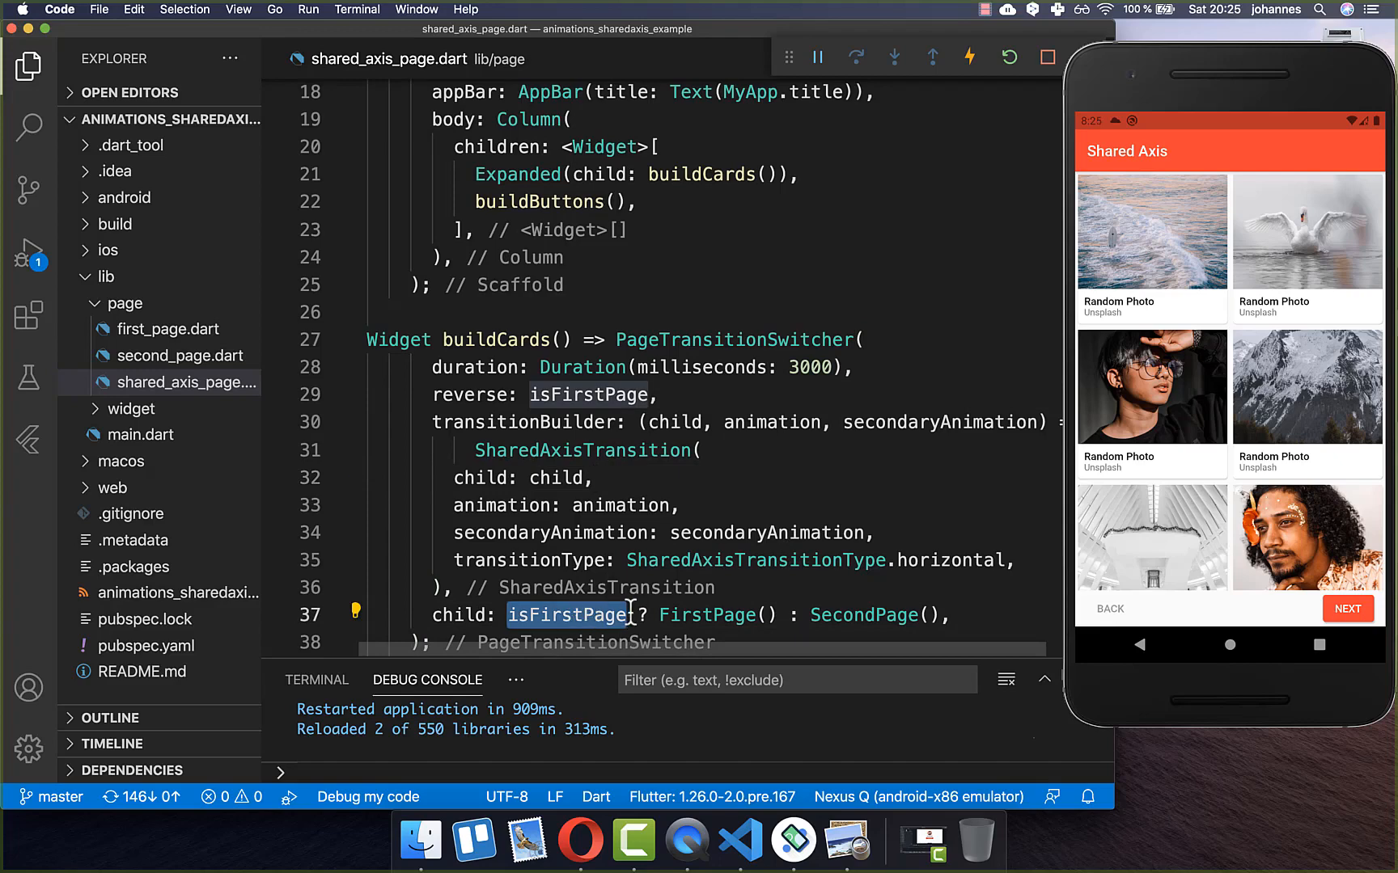
pyautogui.moveTo(463, 395)
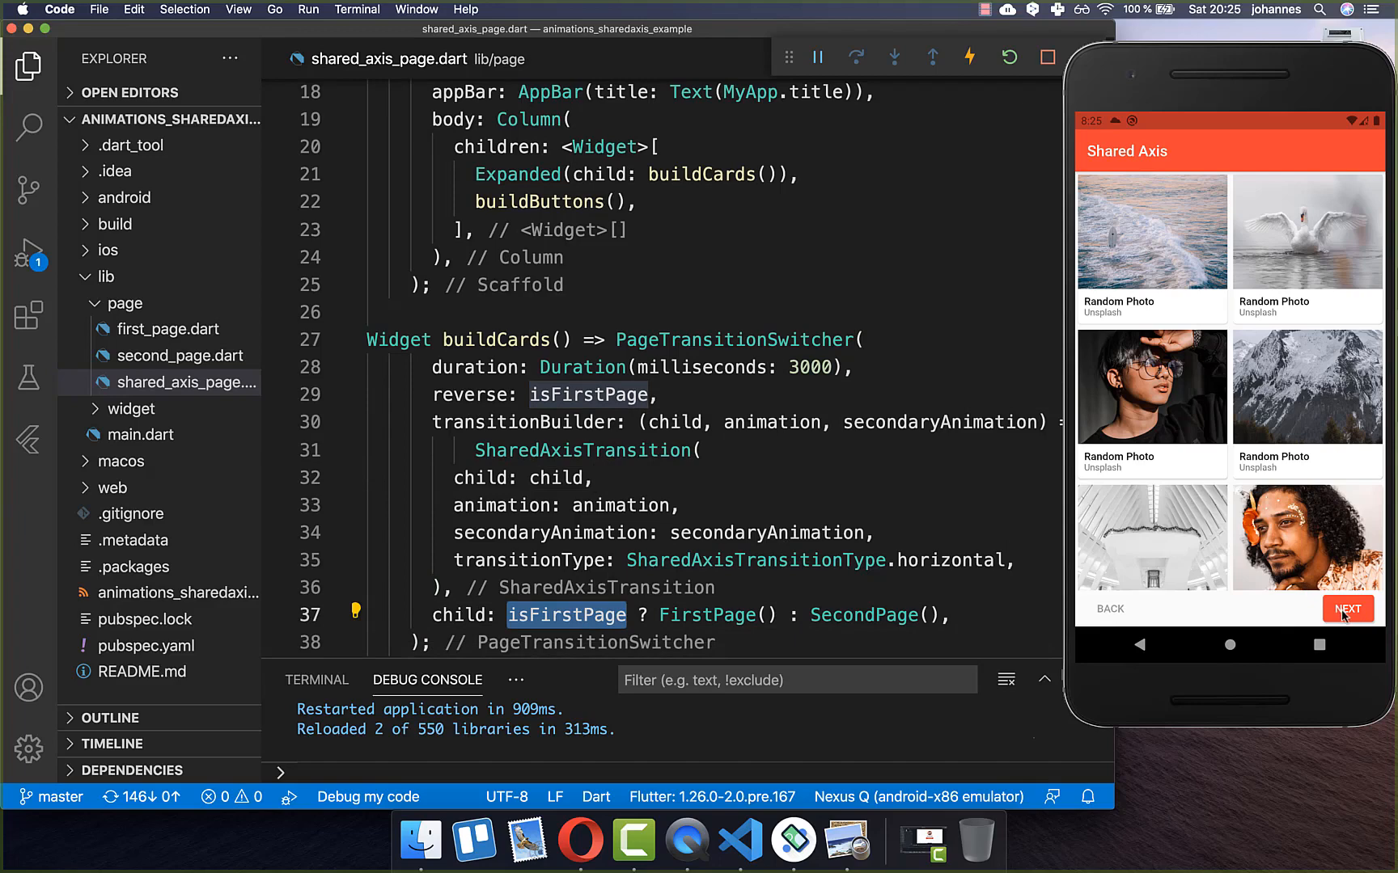
# - Bind reverse to isFirstPage, hot reload, and preview NEXT and BACK in the emulator
pyautogui.click(1347, 609)
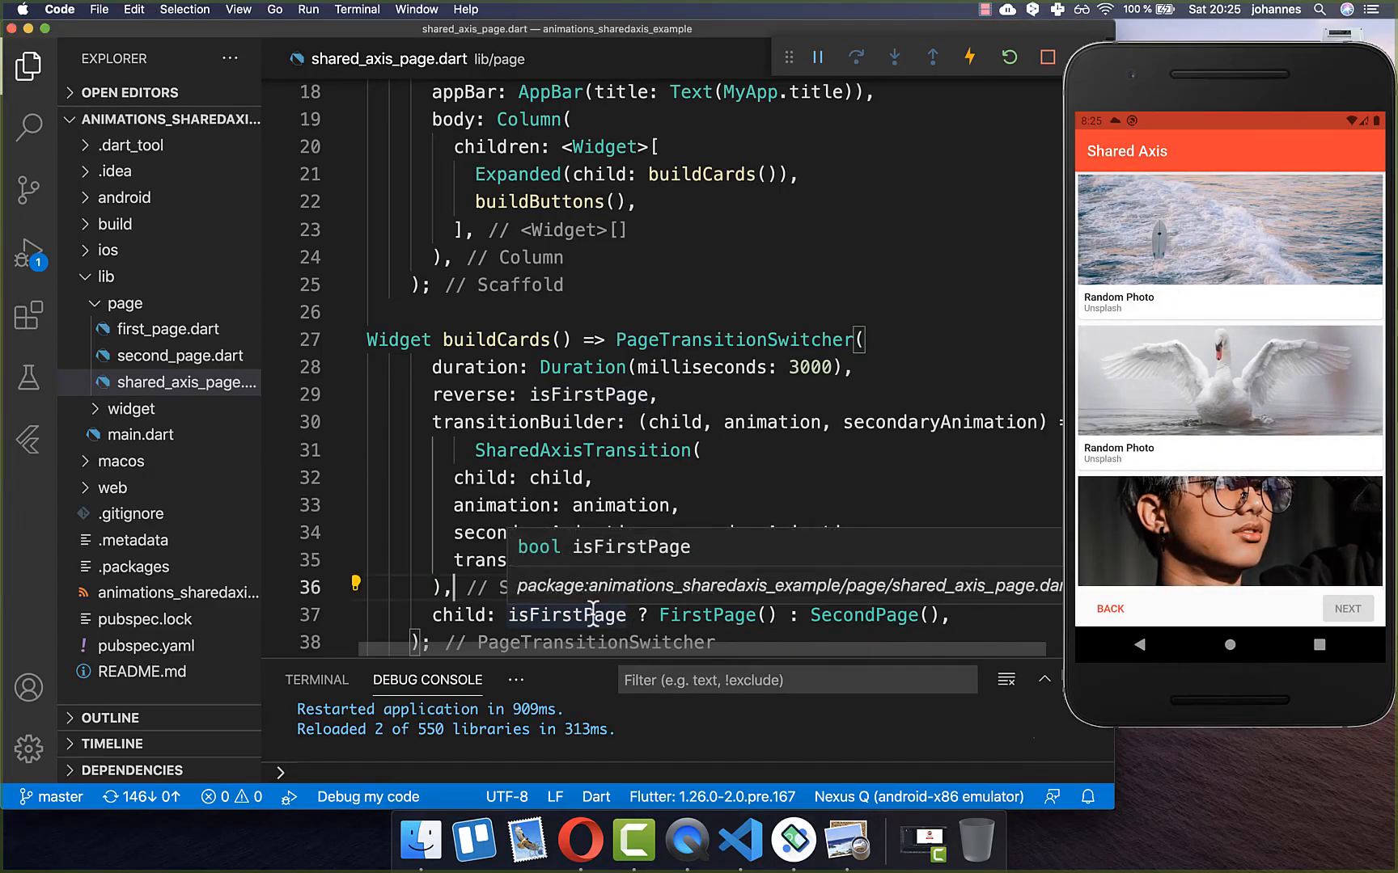
pyautogui.doubleClick(566, 616)
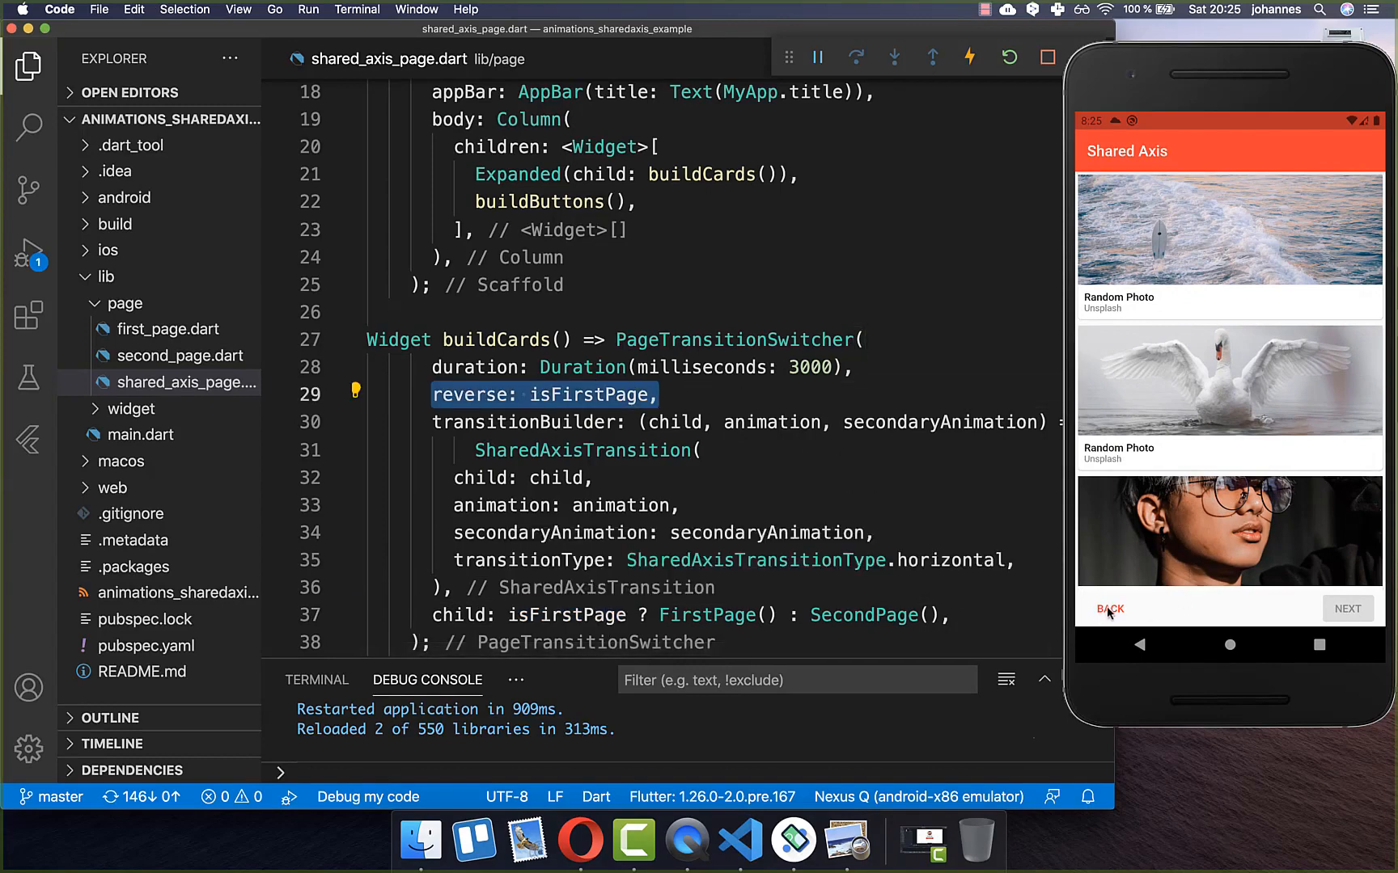
pyautogui.click(1348, 609)
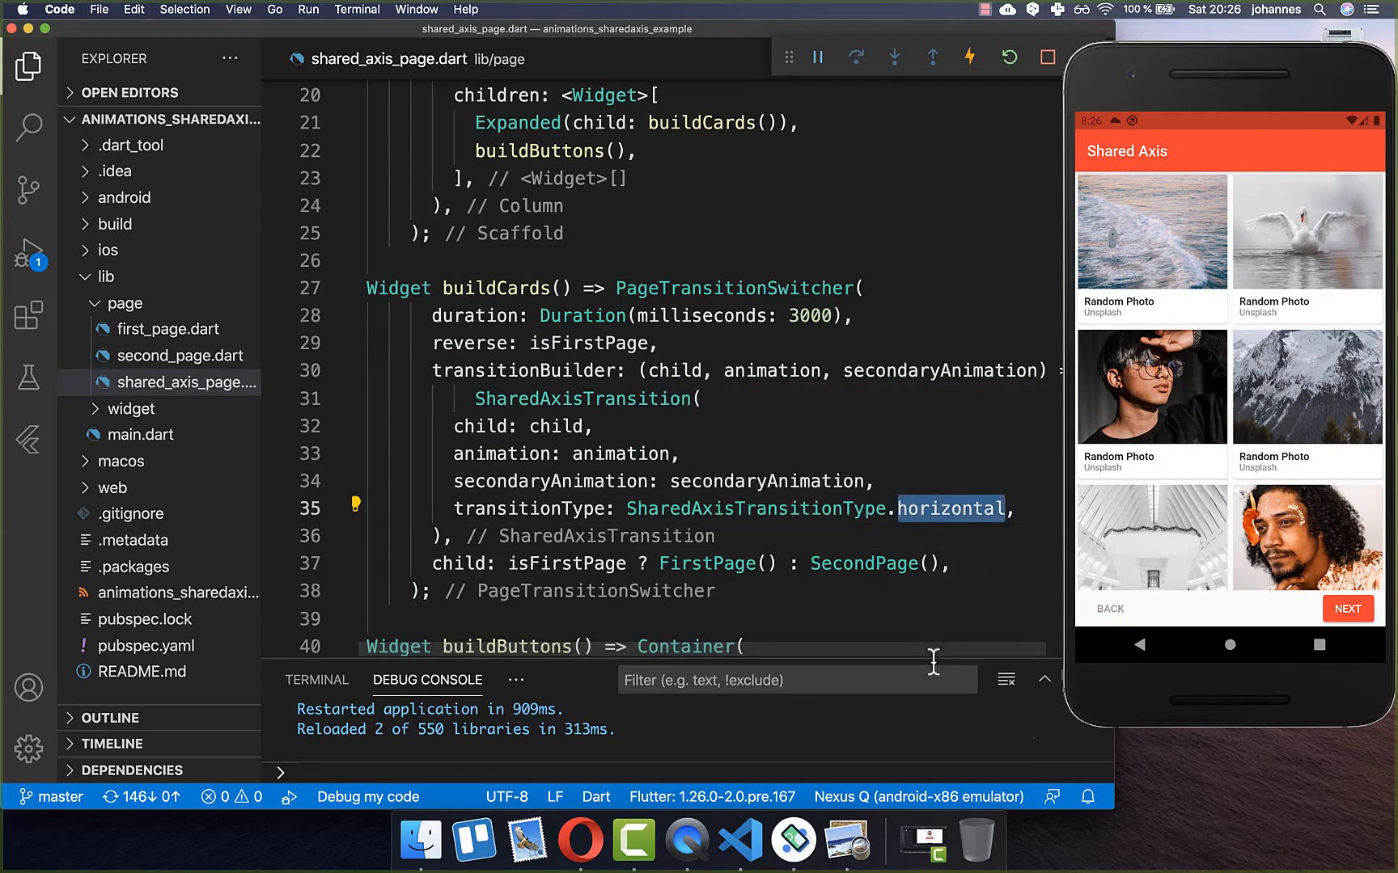
# - Set SharedAxisTransitionType to vertical and preview it forward and back in the emulator
pyautogui.write('vertical')
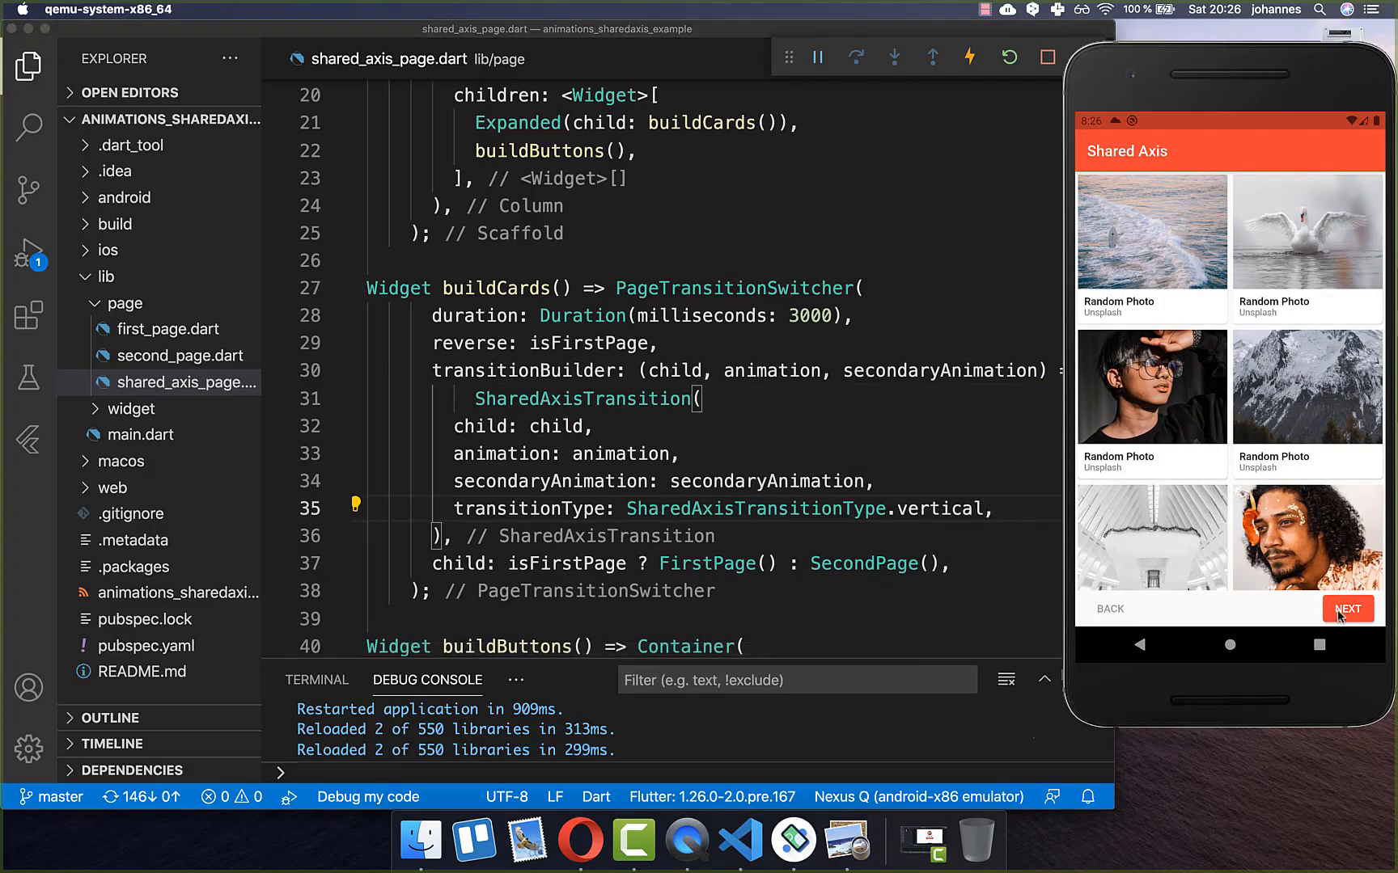
pyautogui.click(1347, 609)
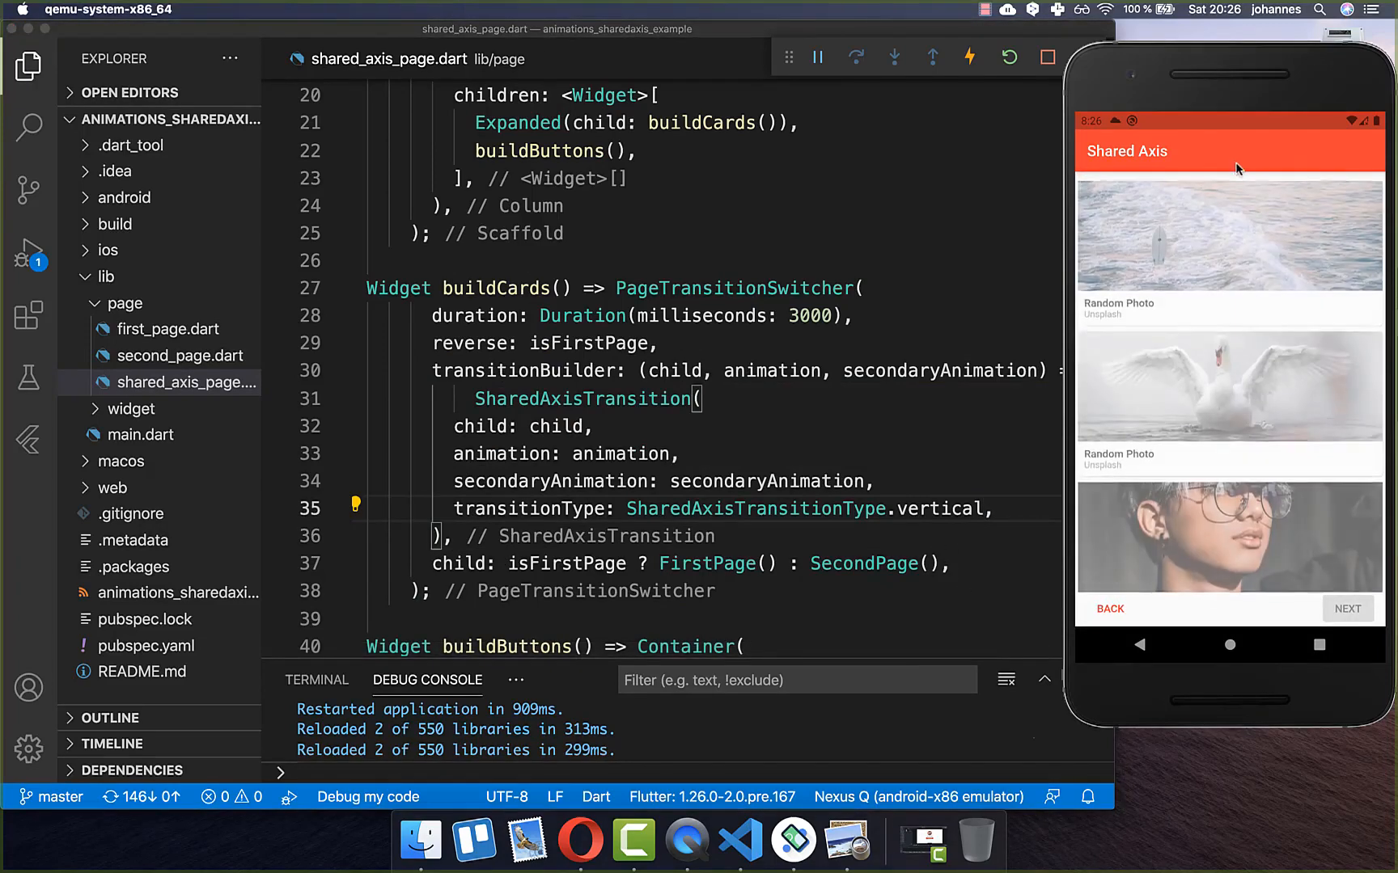
pyautogui.click(1109, 610)
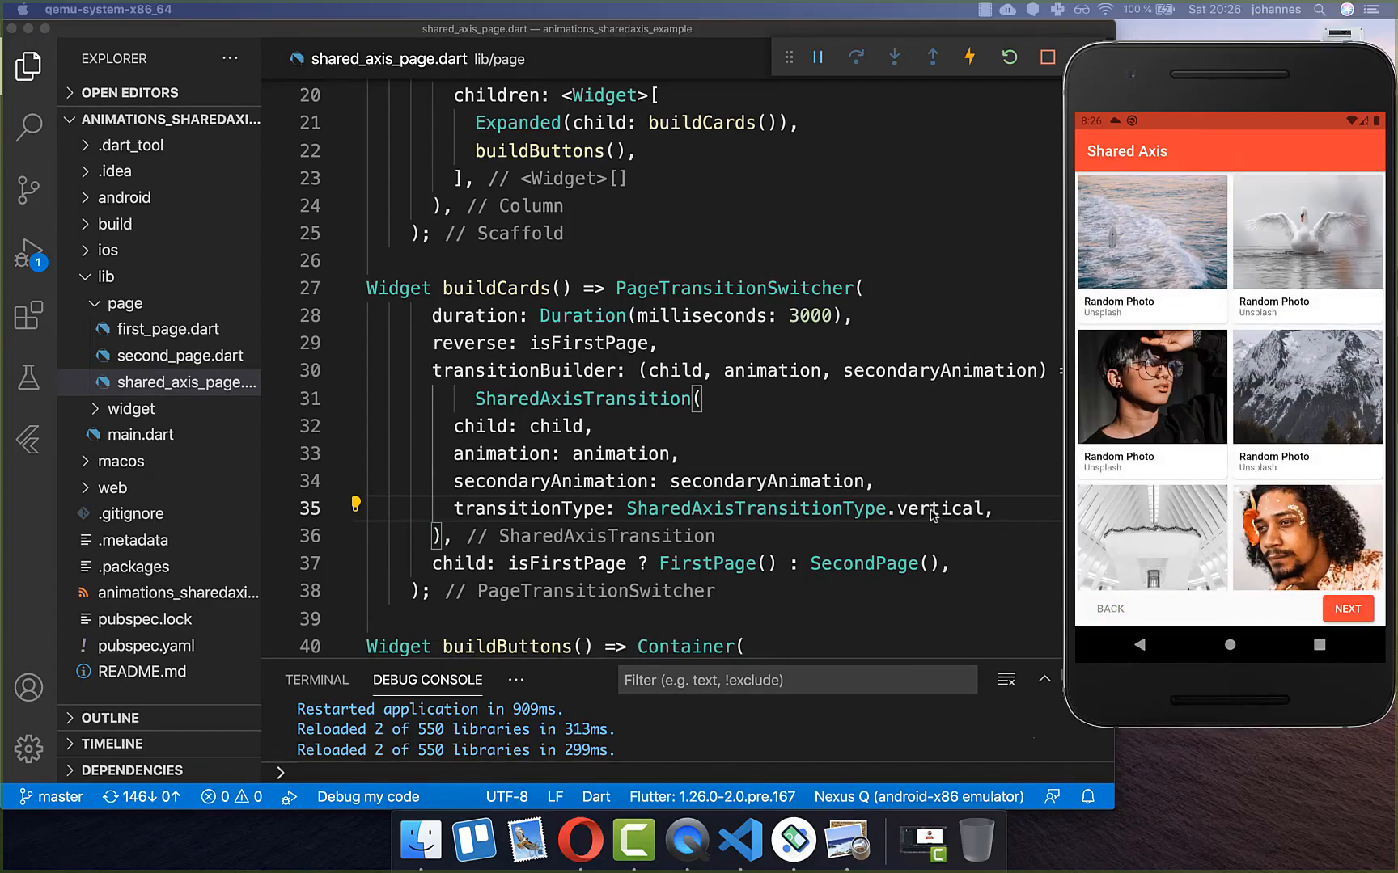
# - Replace vertical with scaled as the transition type and preview NEXT and BACK
pyautogui.doubleClick(941, 509)
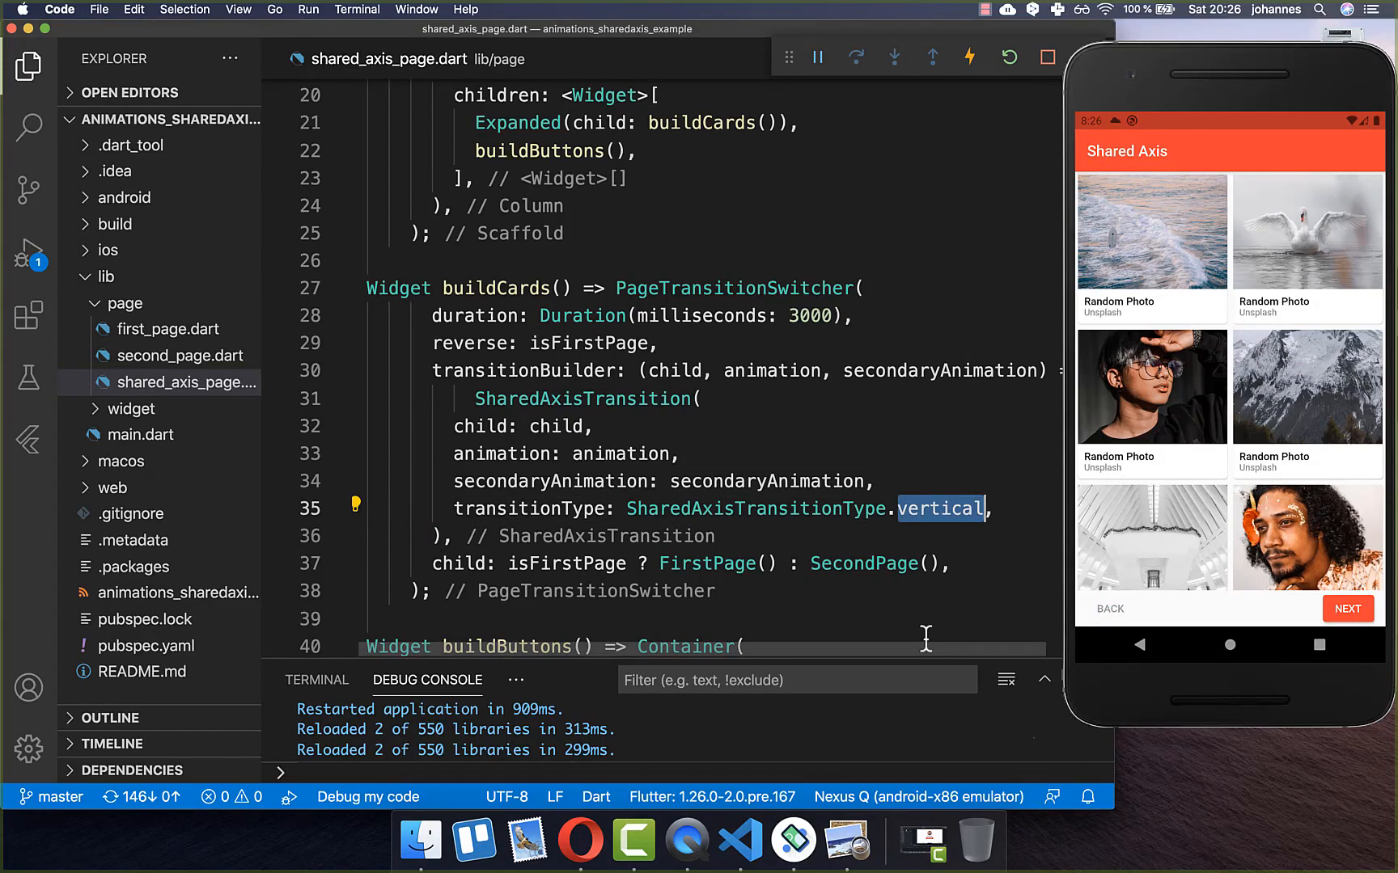
pyautogui.write('scaled')
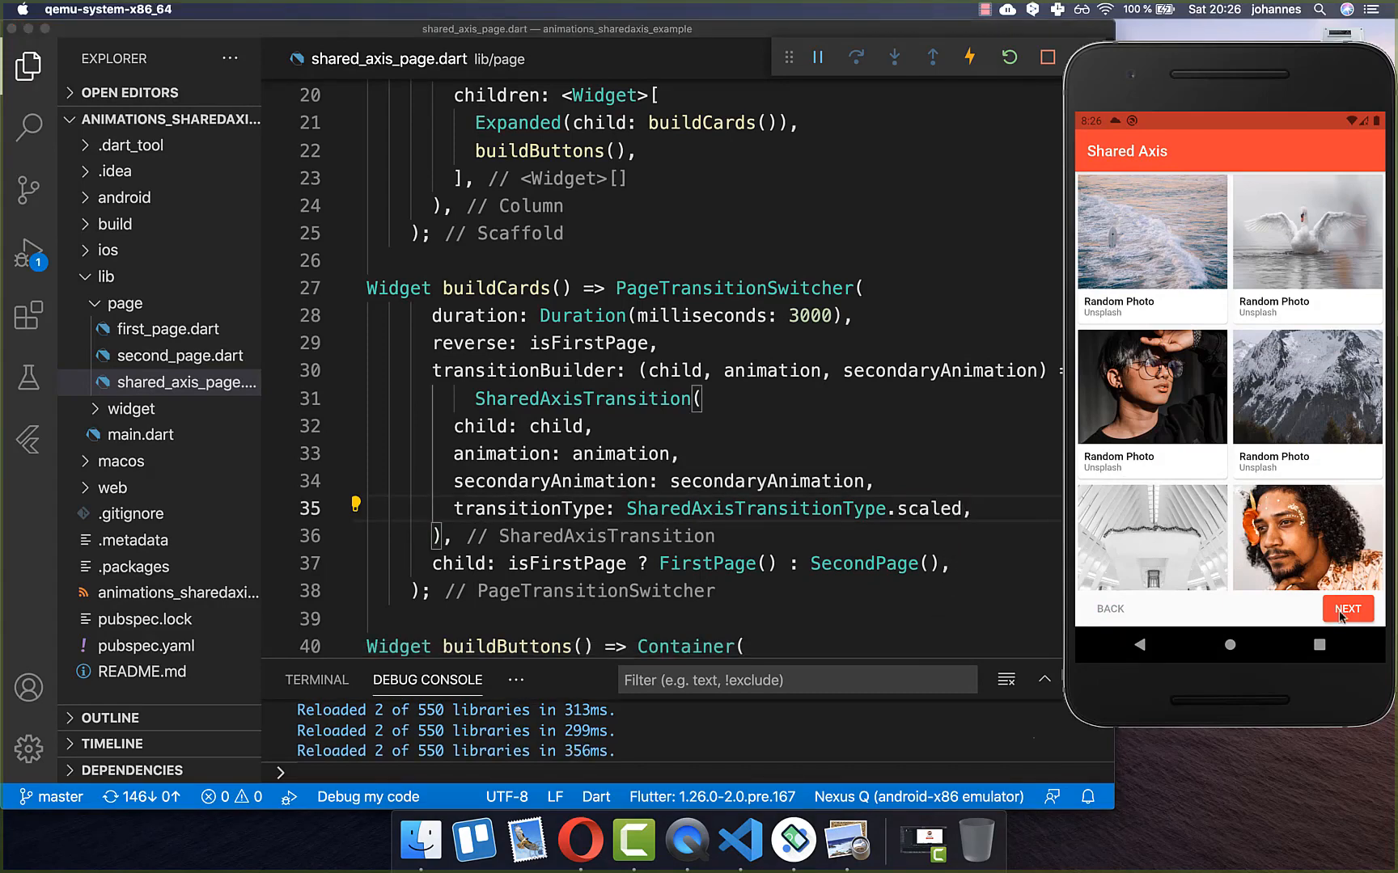
pyautogui.click(1346, 609)
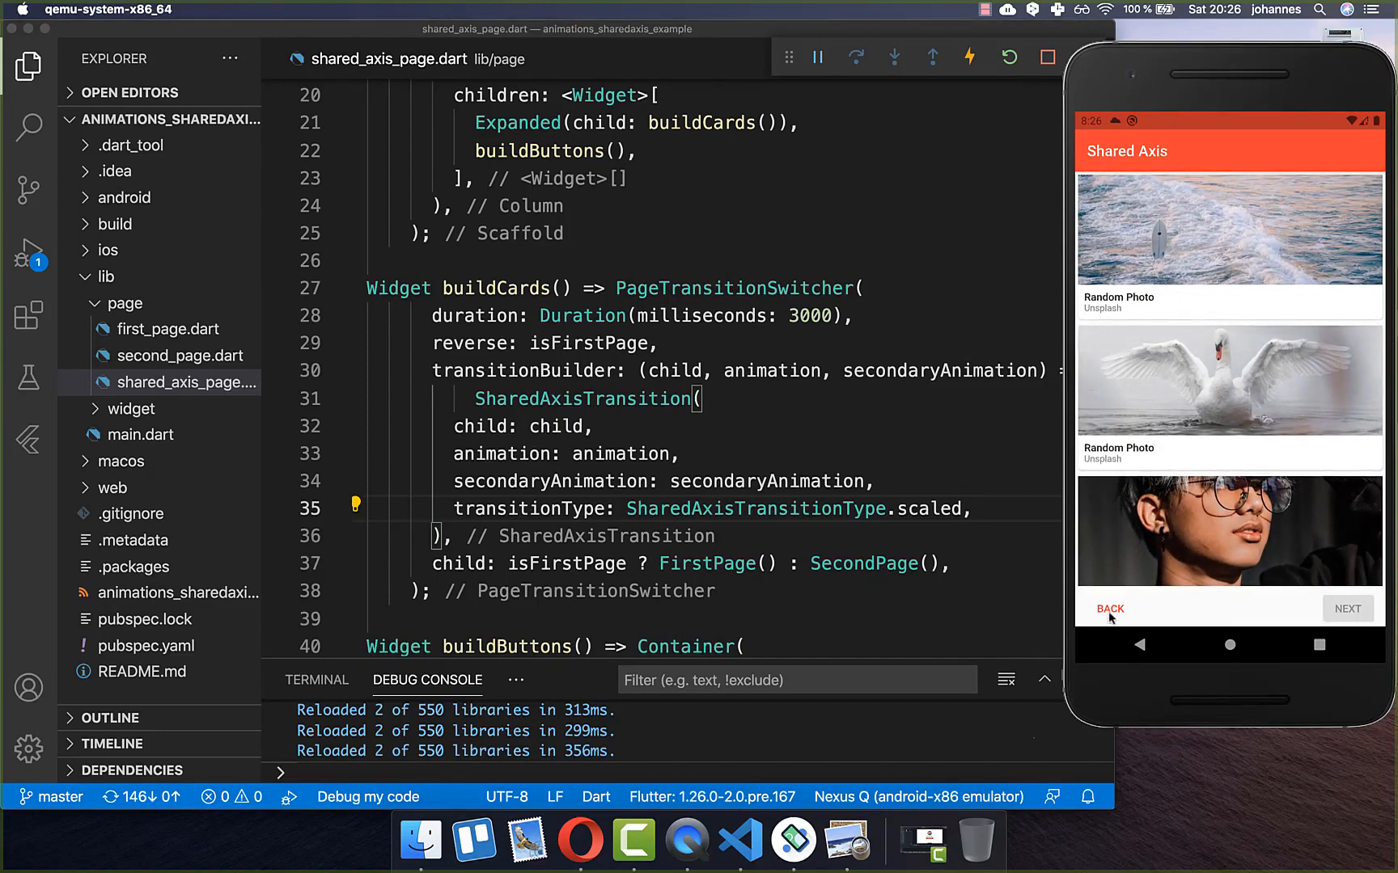
pyautogui.click(1347, 609)
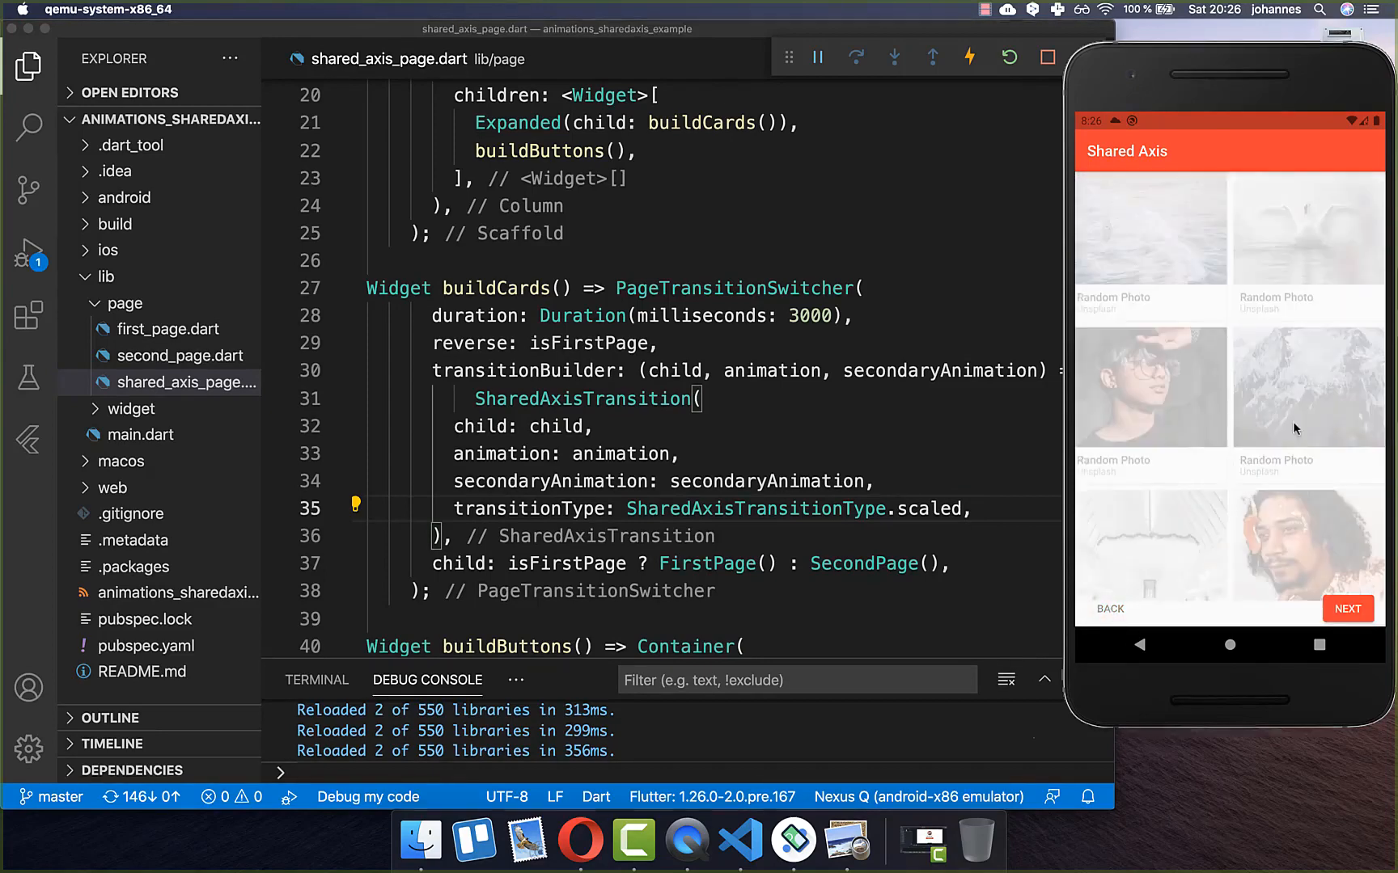